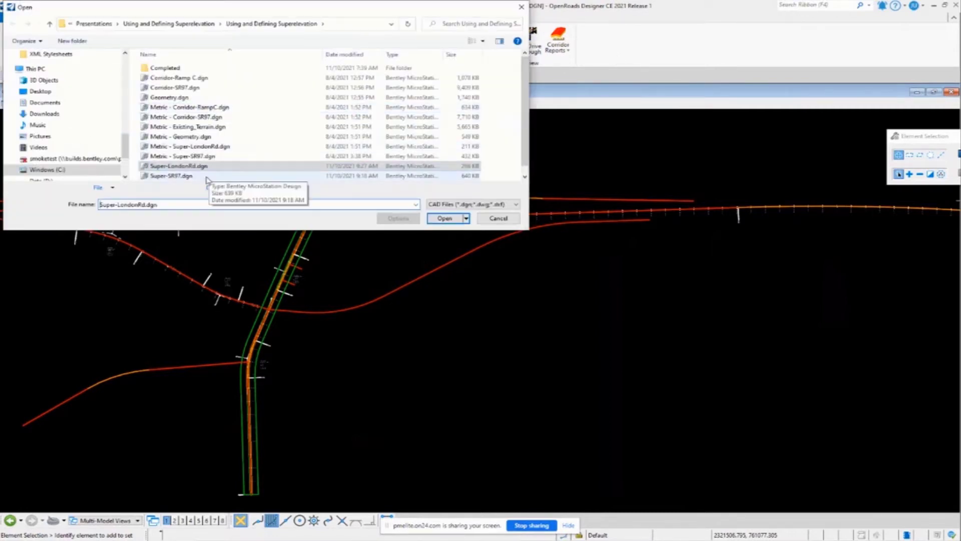
Step: Load Super-SR97.dgn to display the SR97 curve with its superelevation lanes
click(445, 218)
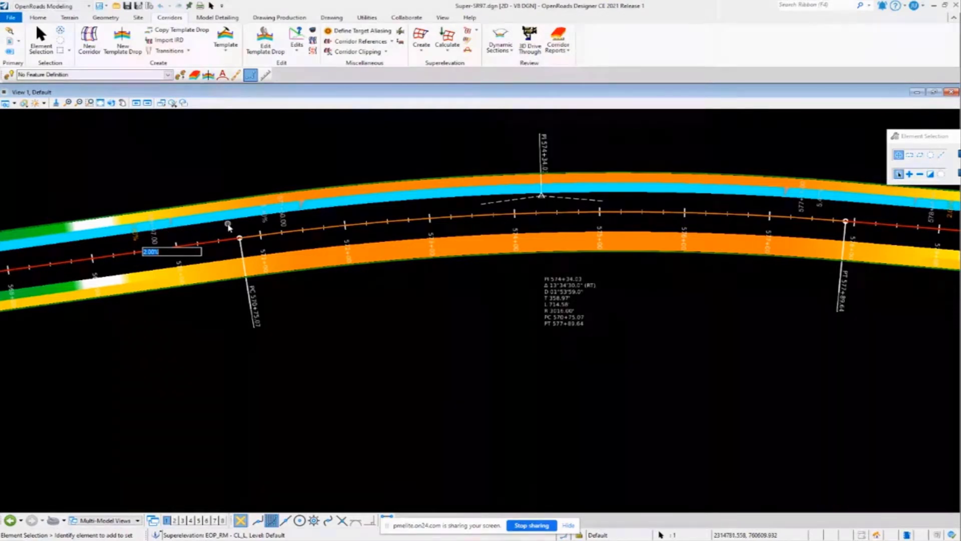
mouse_move(173, 222)
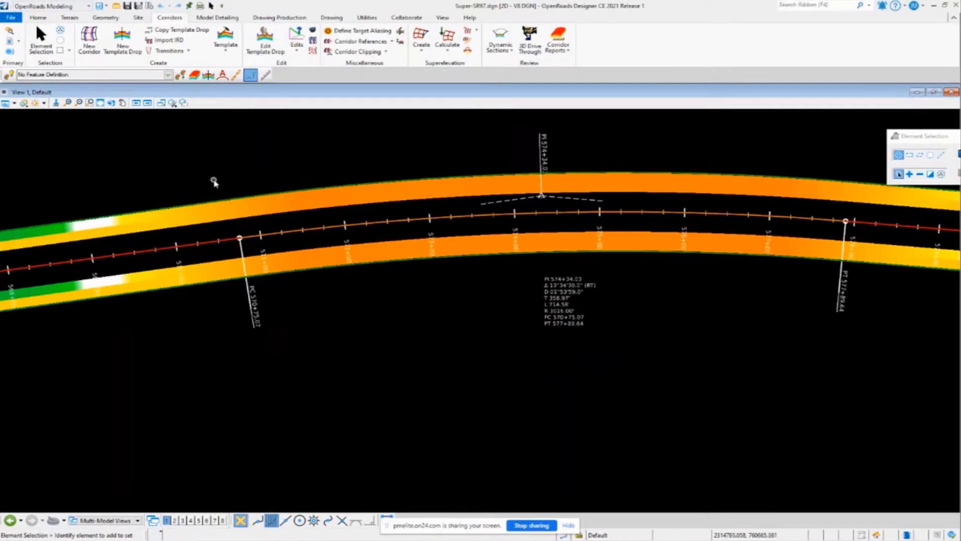
mouse_move(309, 278)
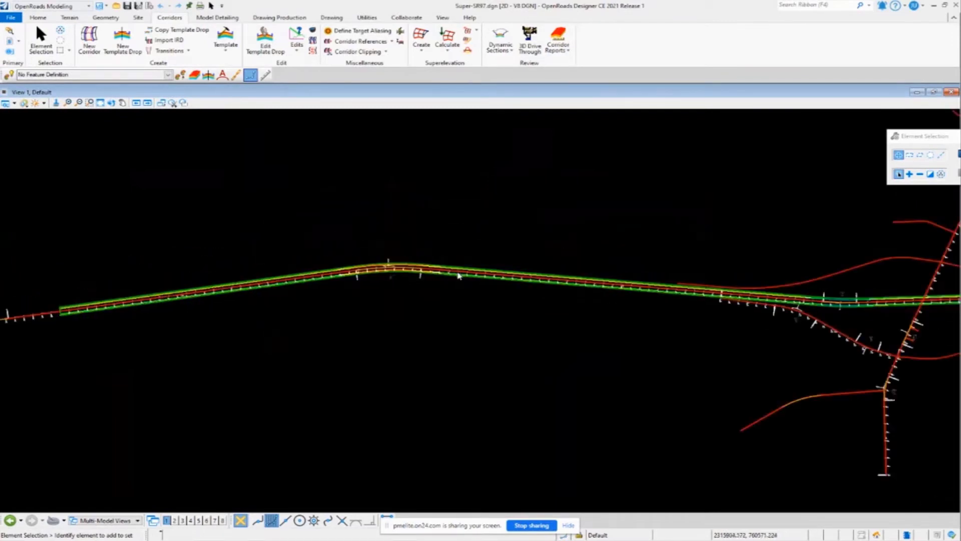
mouse_move(50, 341)
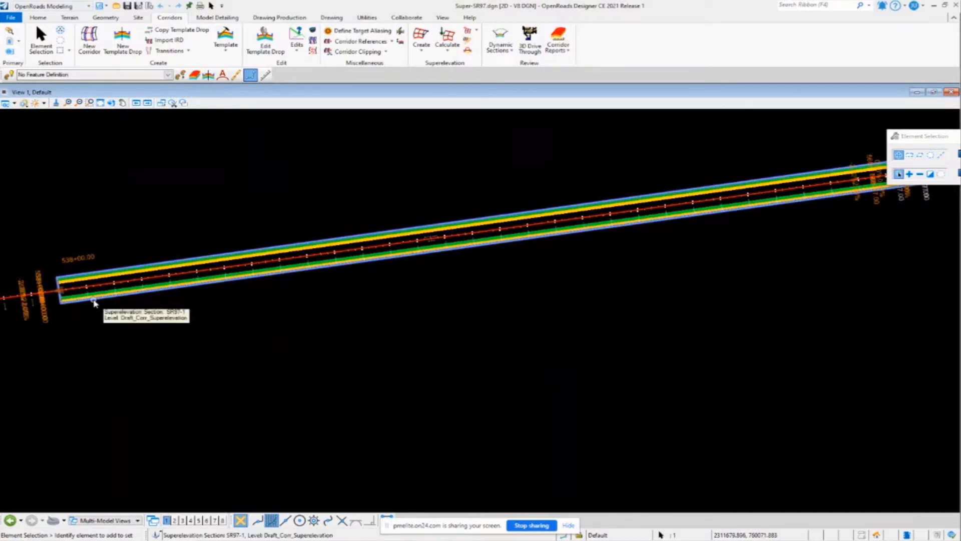
Step: Select the SR97-1 superelevation section and review its design speed 70 among the speed choices
click(93, 301)
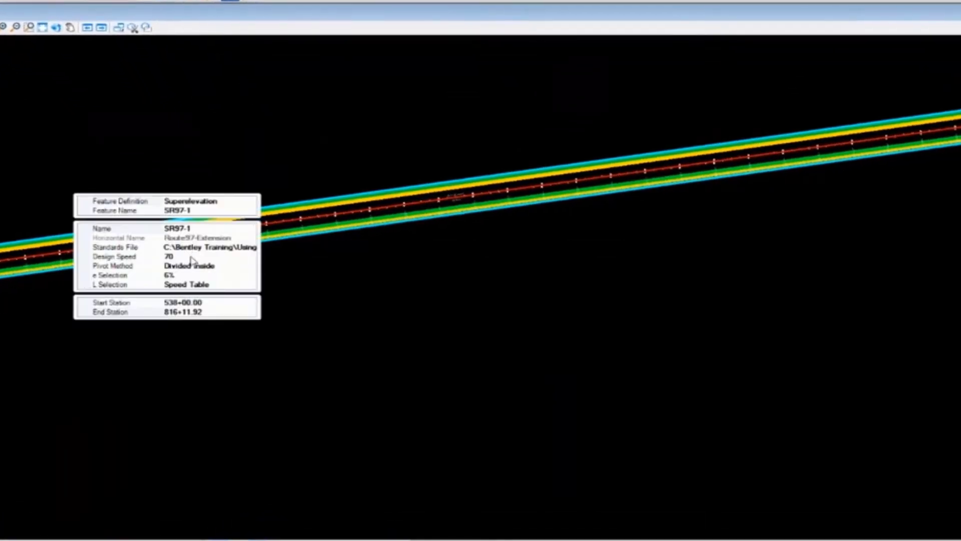
click(122, 256)
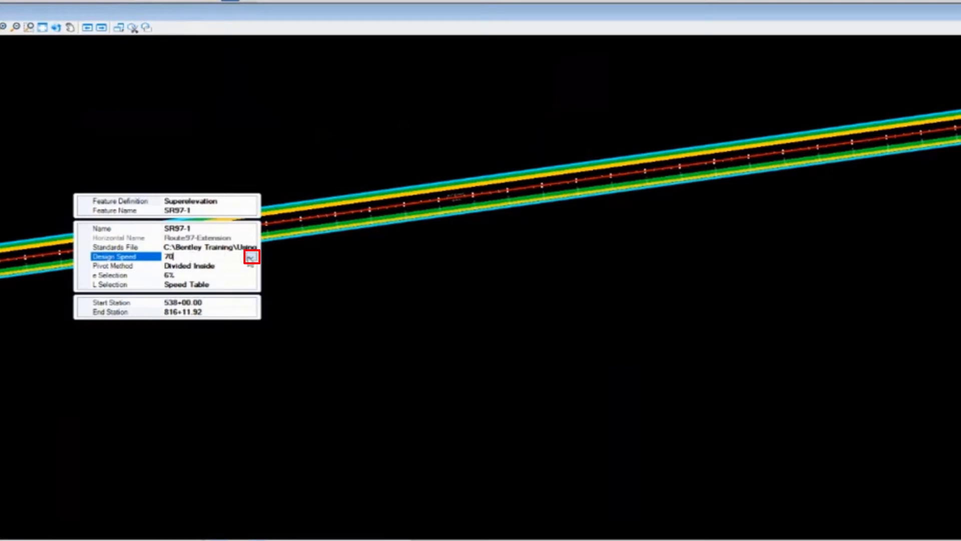
click(250, 255)
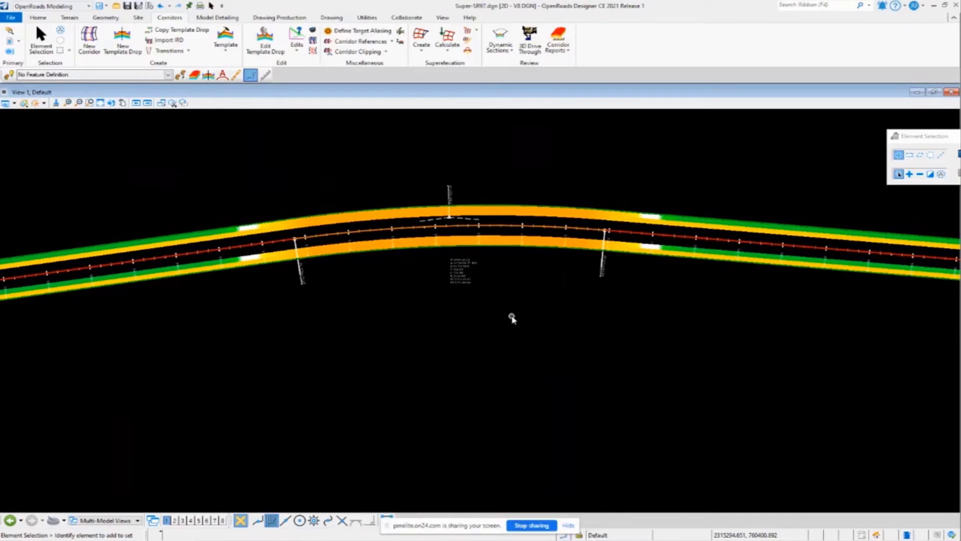
mouse_move(406, 254)
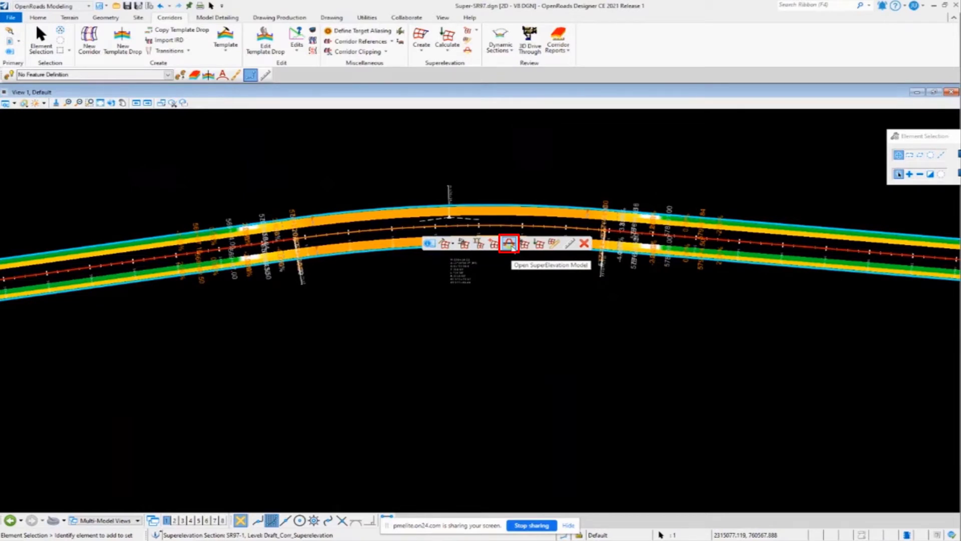
Step: Open the superelevation model view for the Route97-Extension section beneath the plan
click(508, 242)
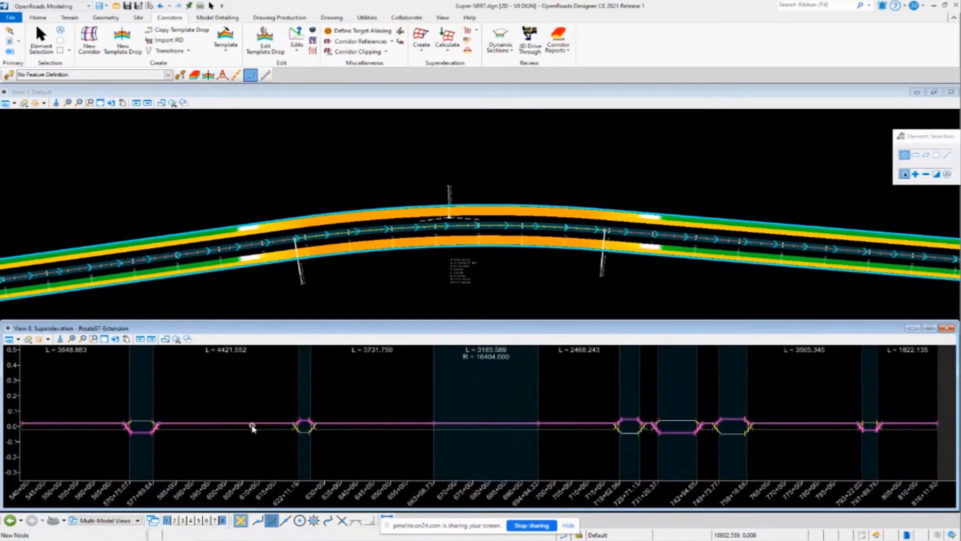
mouse_move(253, 427)
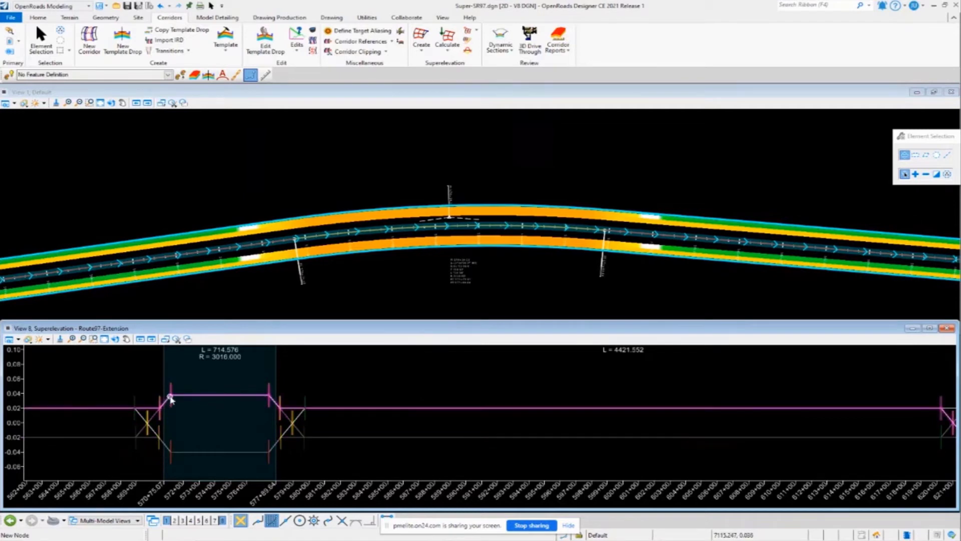
Step: Select a superelevation lane line on the first curve (L 714.576, R 3016) to inspect it
click(170, 397)
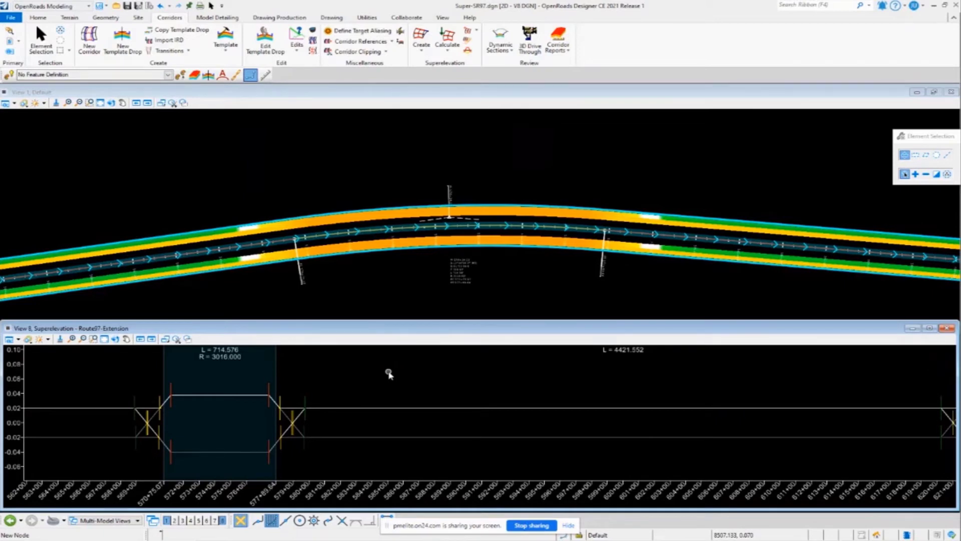
Step: Limit the superelevation profile display to the SR97-1 CL_L - EOP_L lane only
right_click(390, 373)
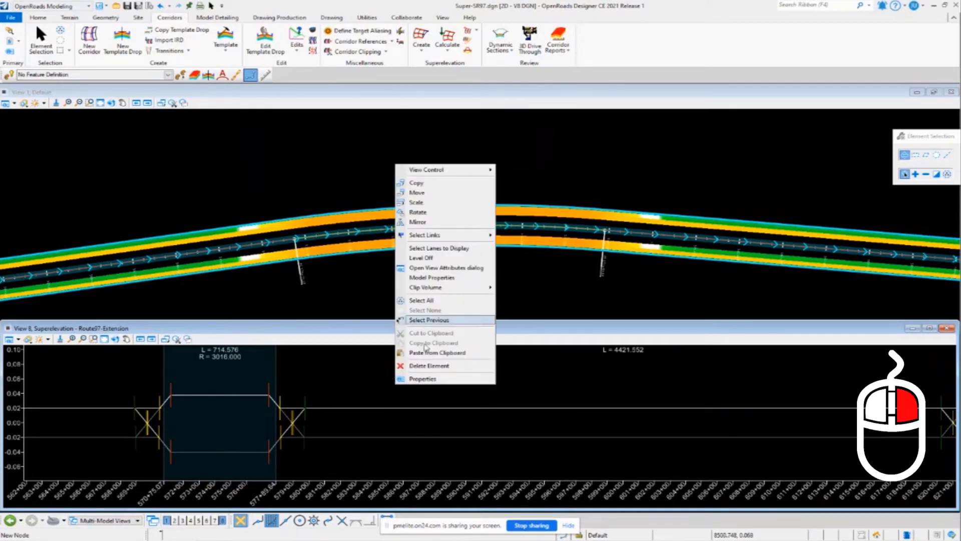
mouse_move(442, 249)
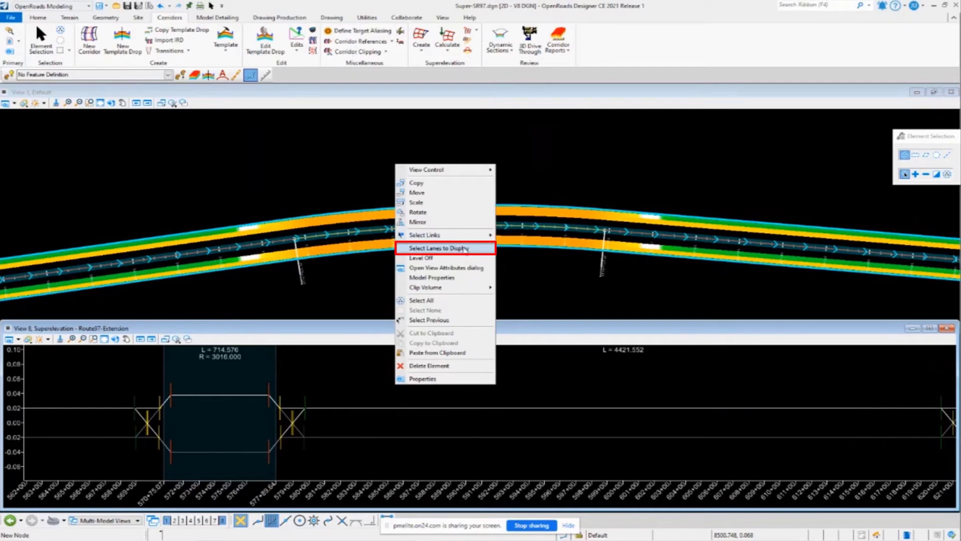
click(437, 248)
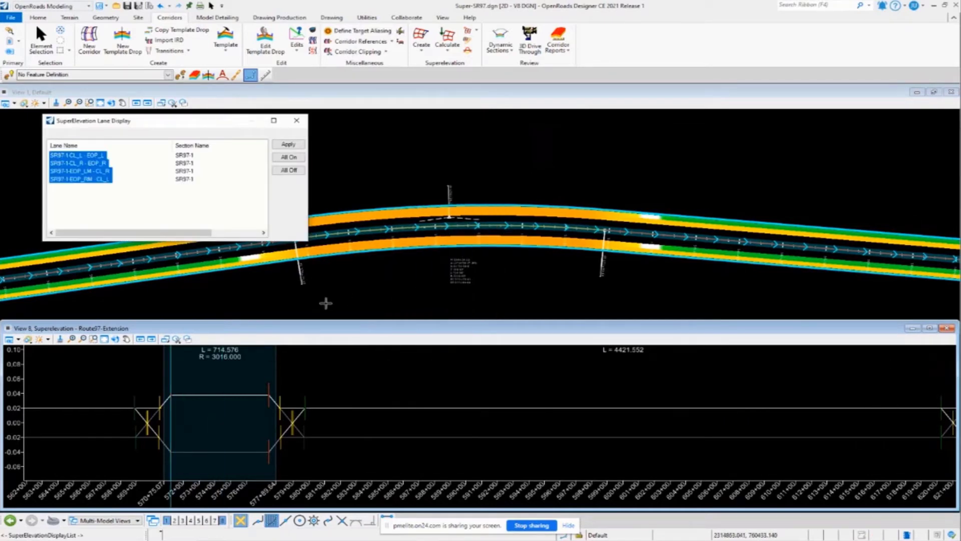
mouse_move(247, 260)
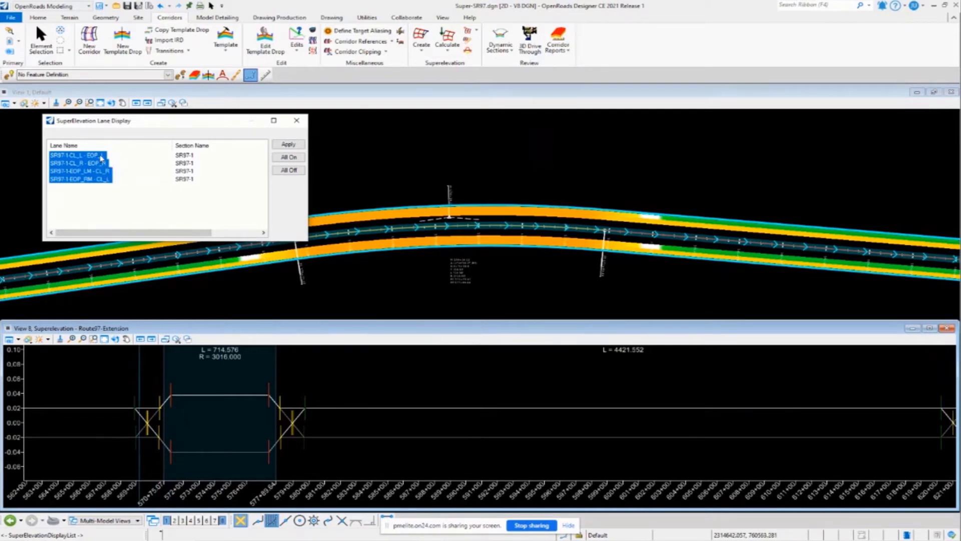
click(78, 154)
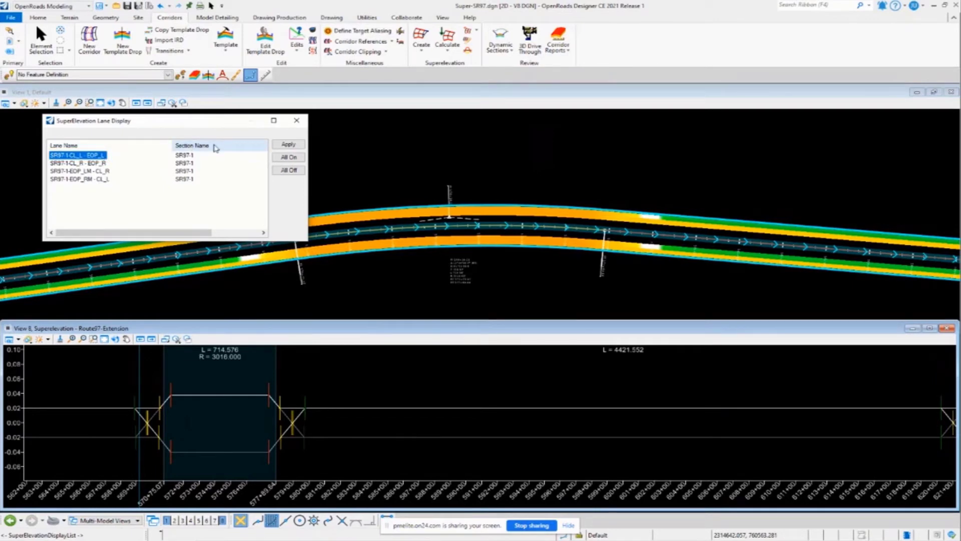
click(287, 144)
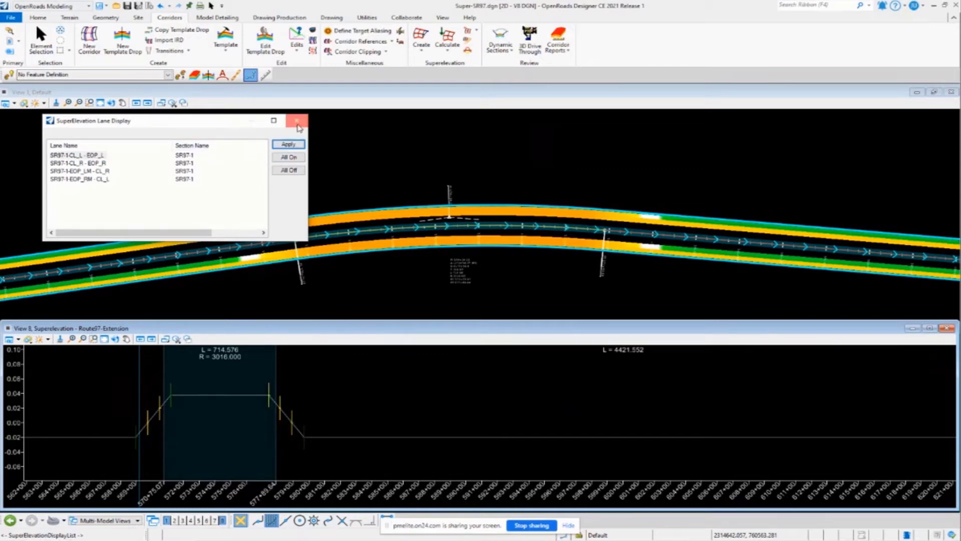
click(296, 121)
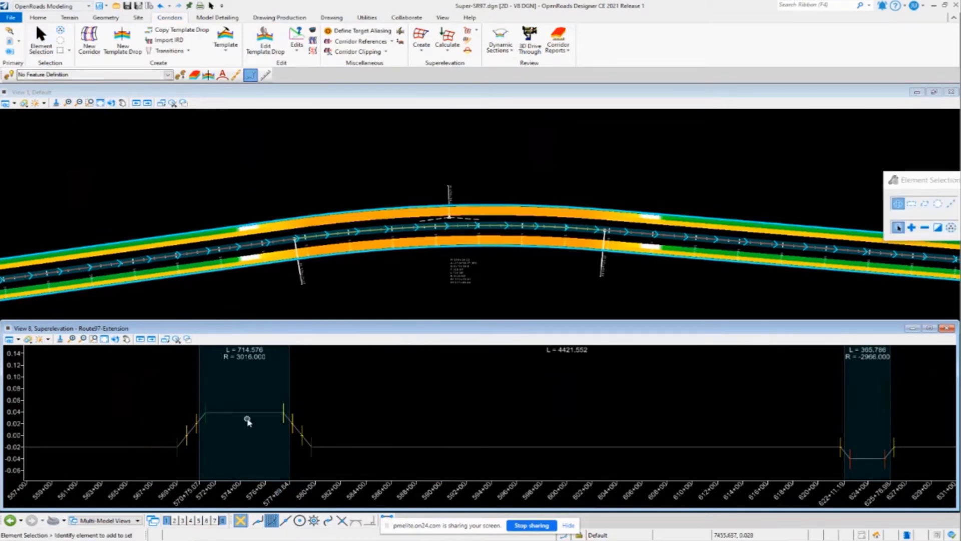
mouse_move(247, 414)
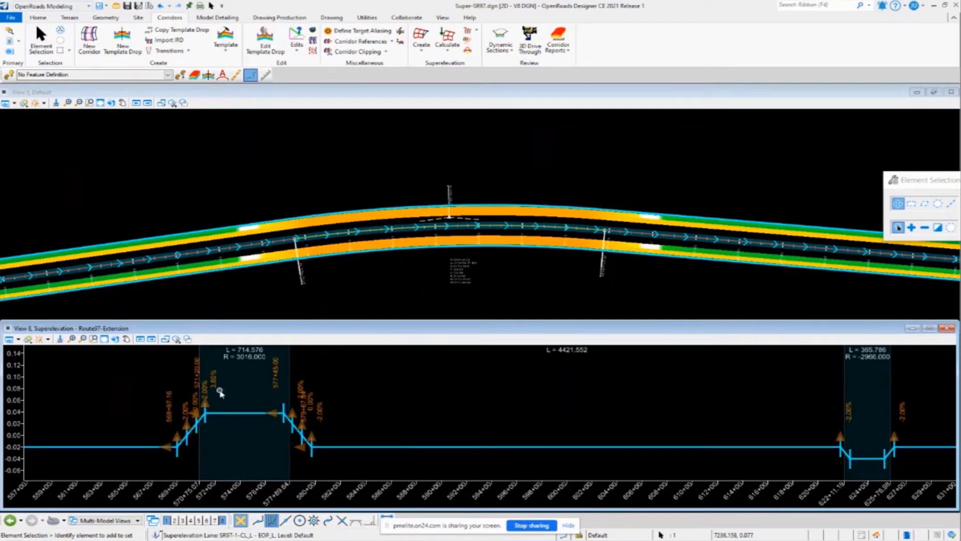
mouse_move(220, 391)
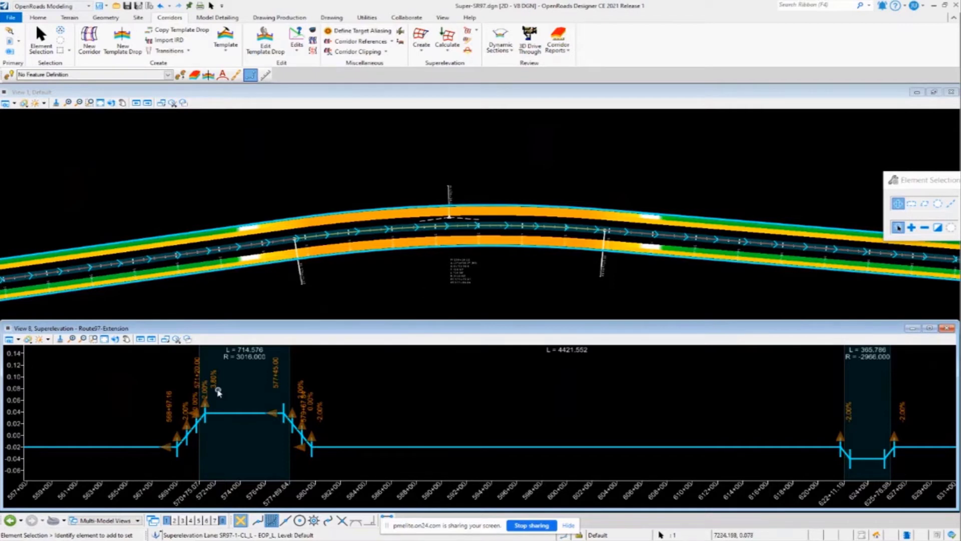
mouse_move(216, 391)
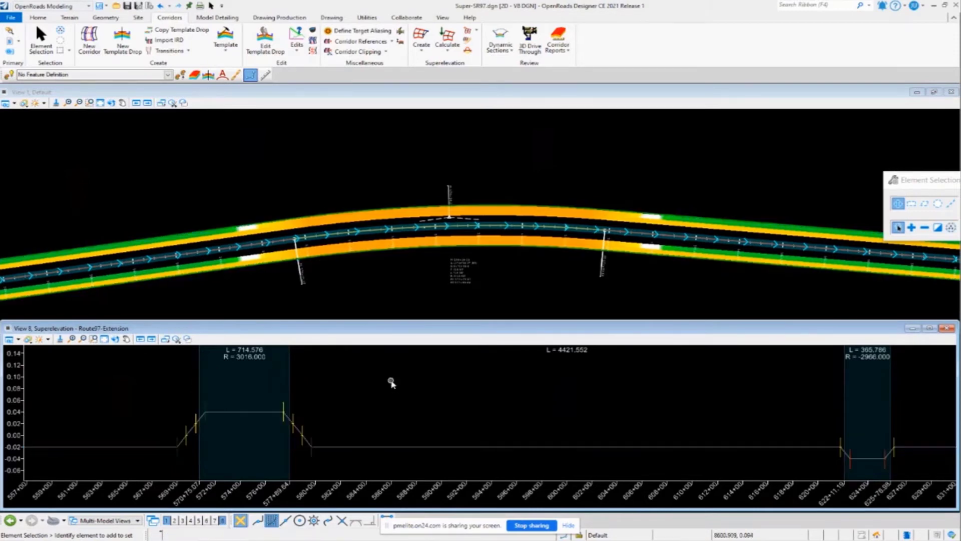
click(256, 412)
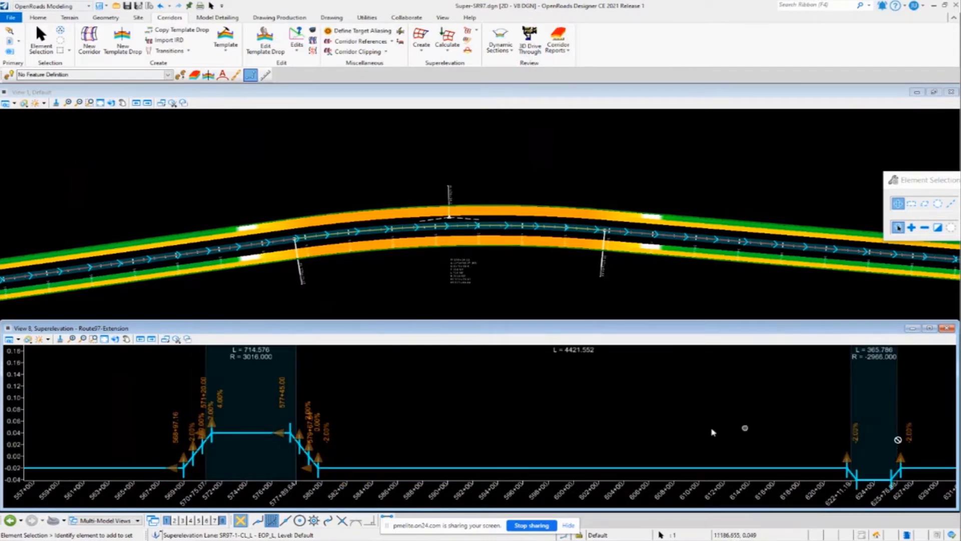
mouse_move(679, 436)
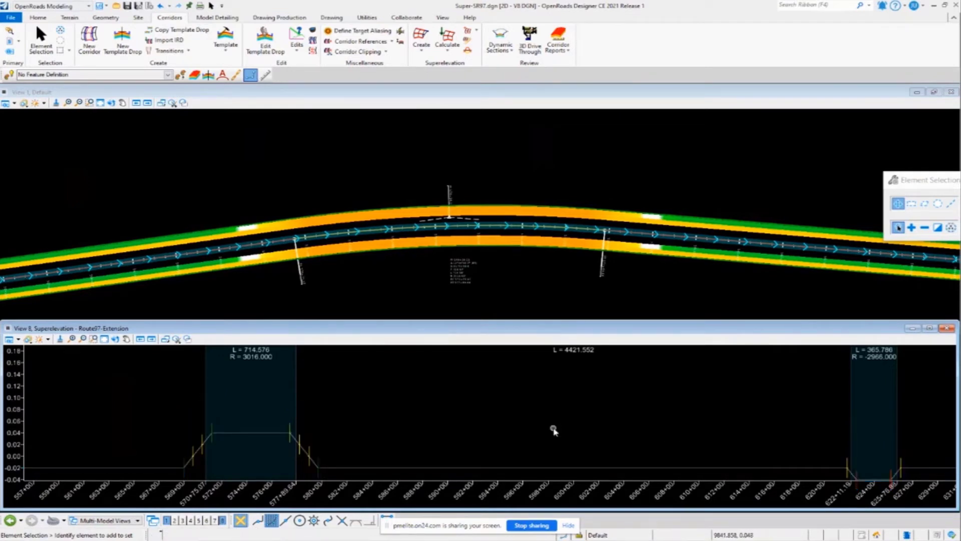
mouse_move(378, 297)
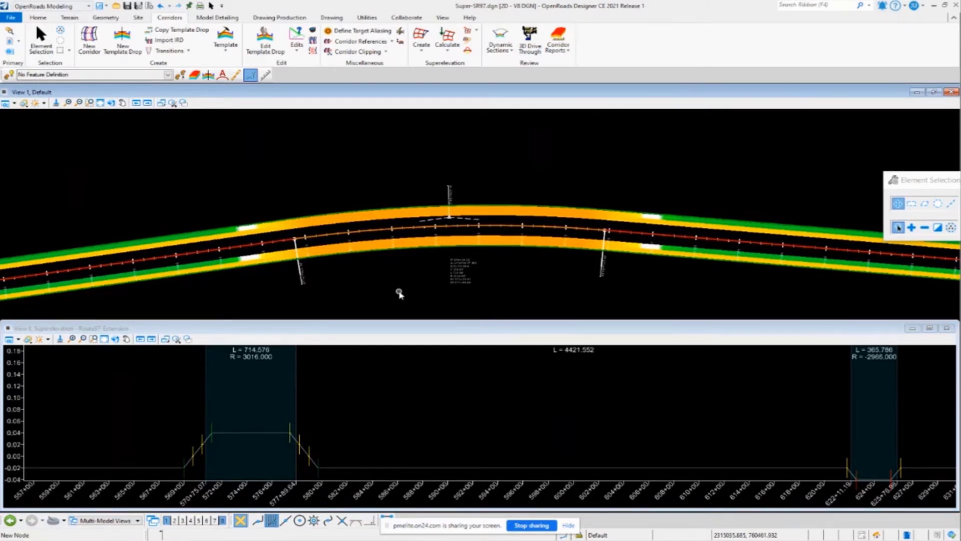
mouse_move(443, 135)
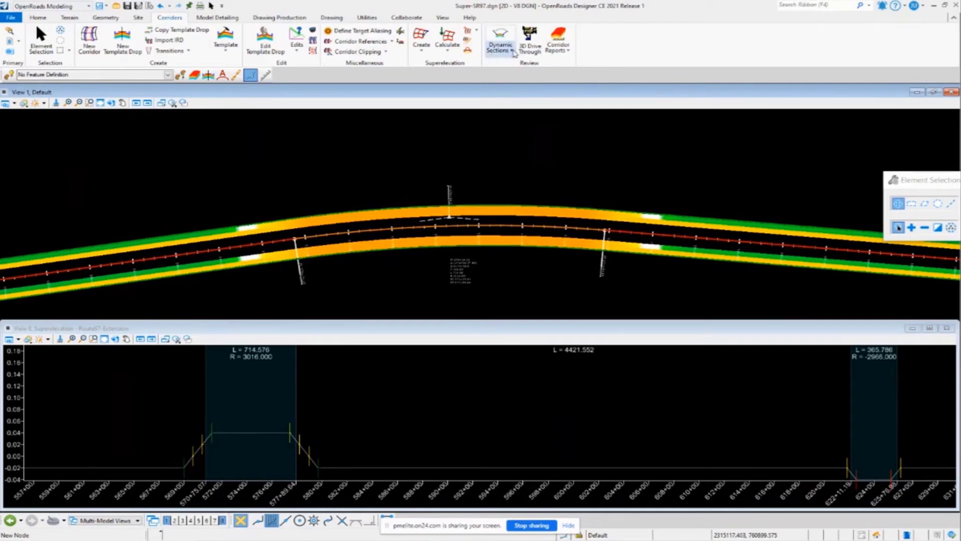
Step: Launch the Superelevation Editor table for SR97-1 from the Corridors ribbon
click(446, 45)
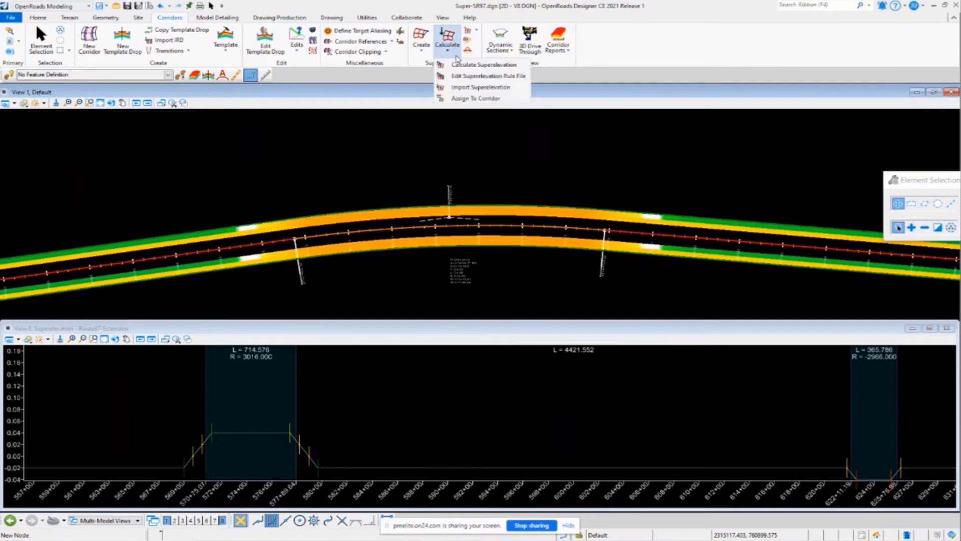
mouse_move(483, 43)
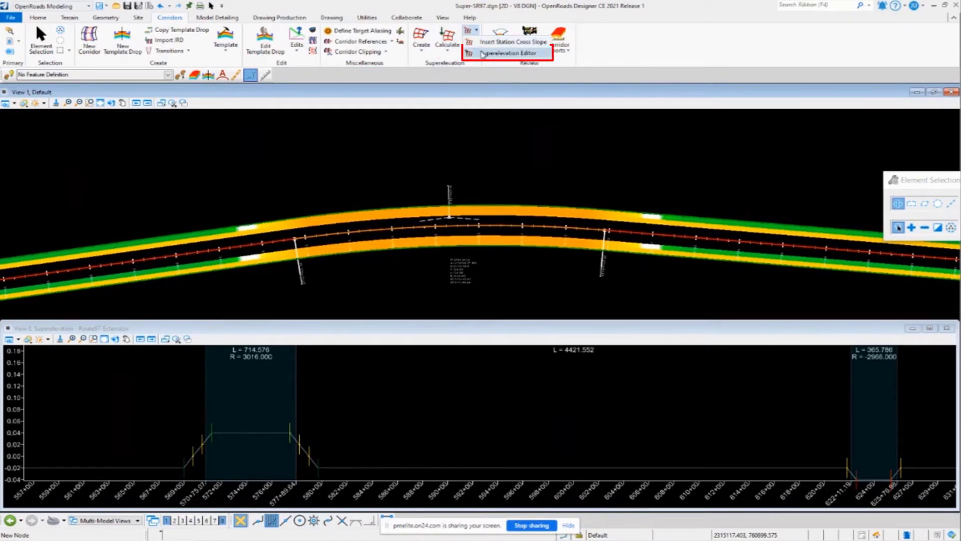
click(506, 53)
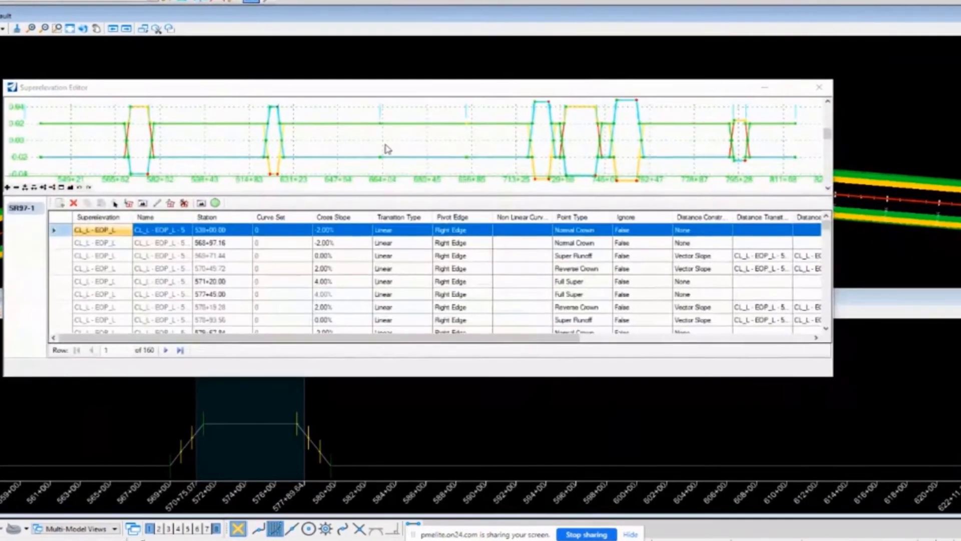
mouse_move(832, 380)
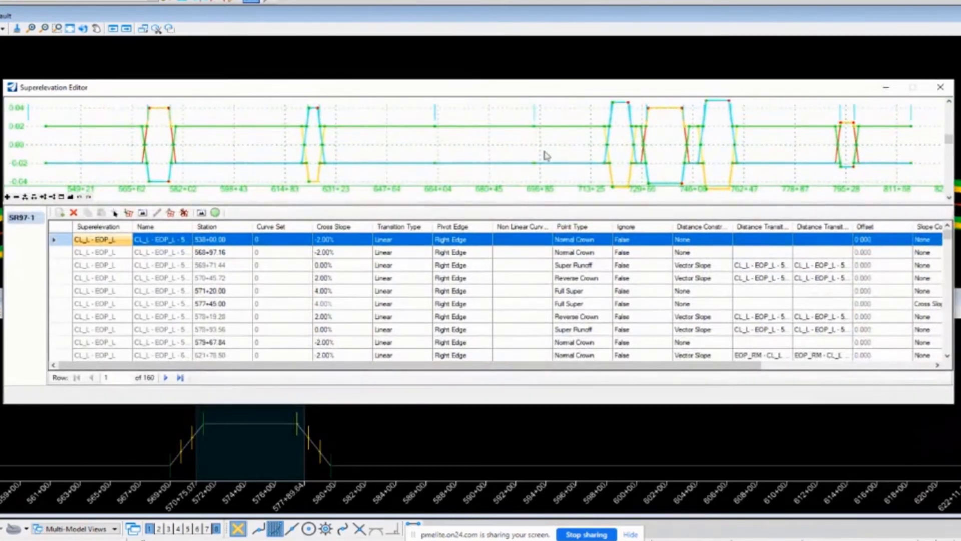
mouse_move(429, 159)
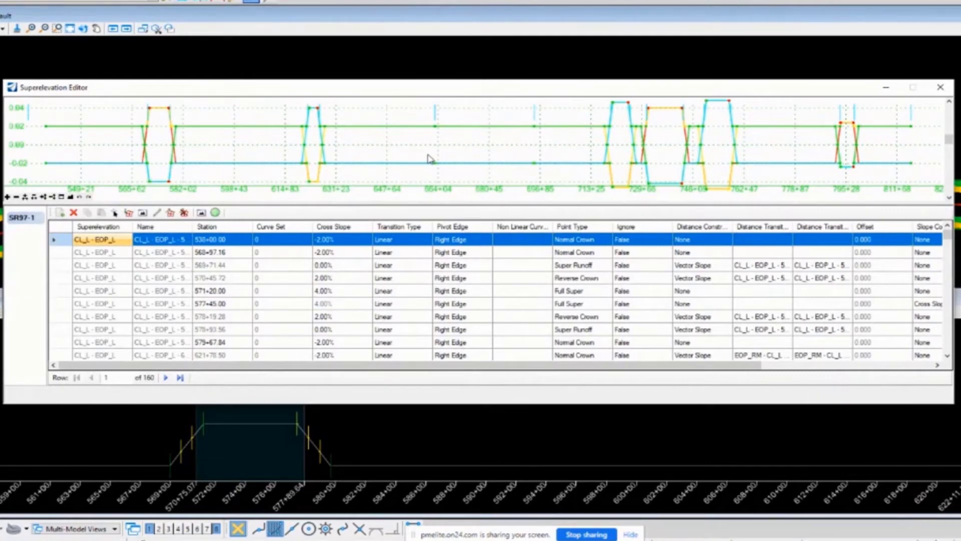
mouse_move(462, 452)
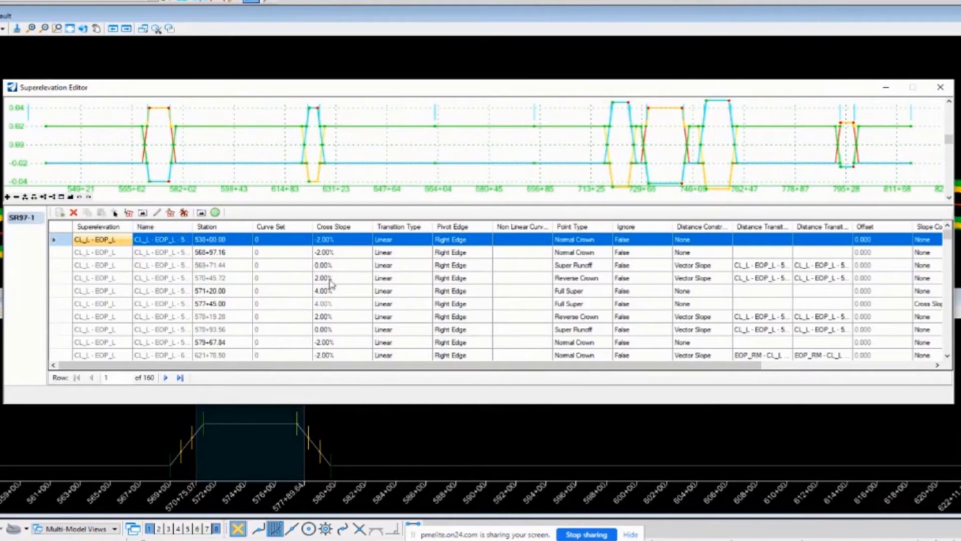
mouse_move(528, 266)
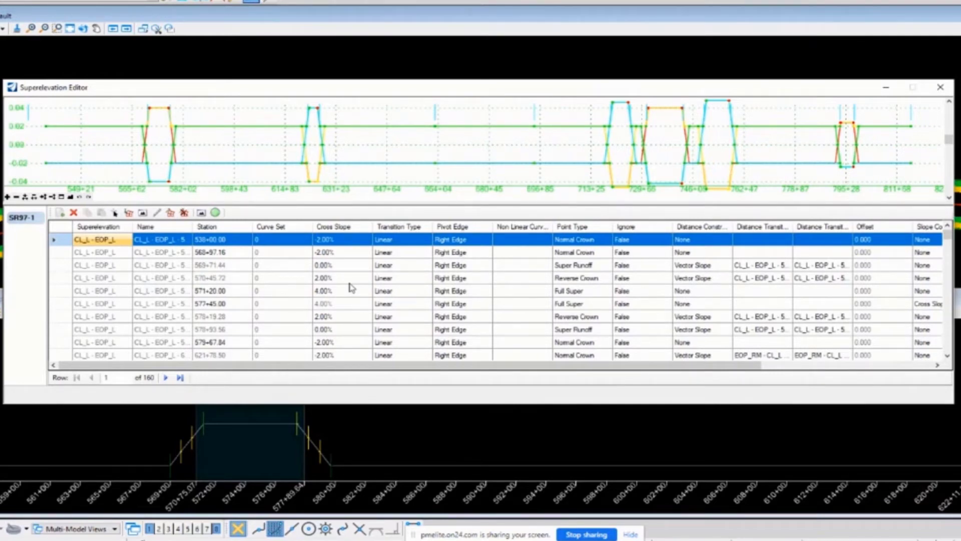
Step: Review the first curve's key station rows 571+20.00, 570+45.72, 579+67.84 and 577+45.00
click(209, 291)
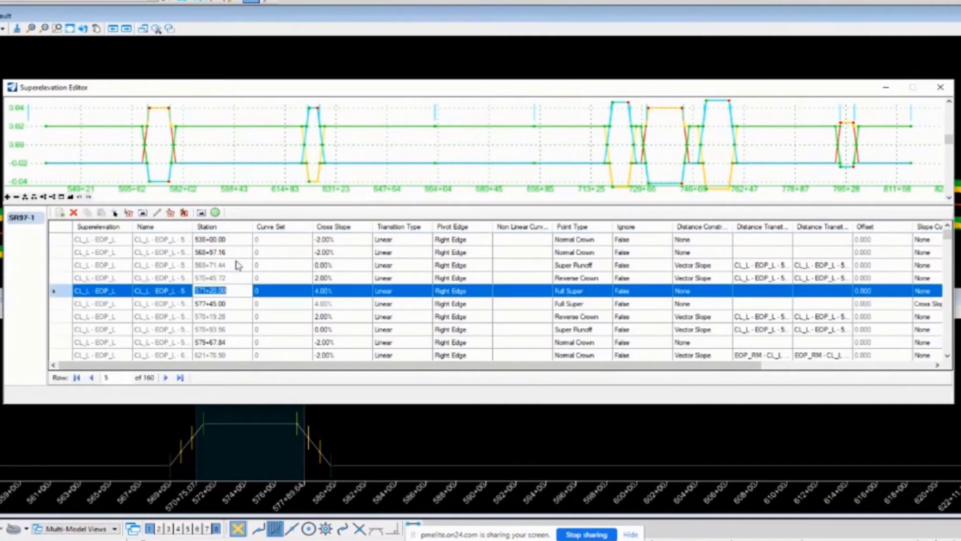
click(211, 277)
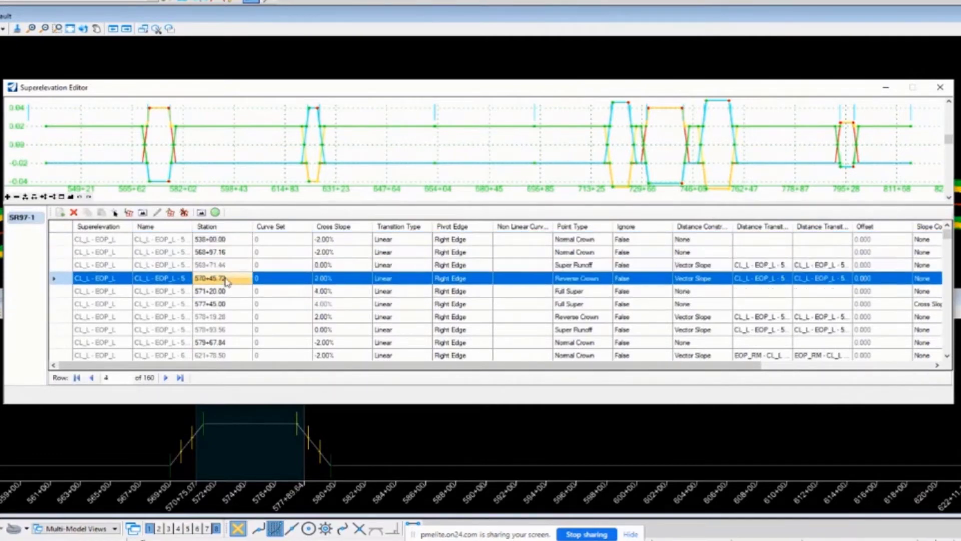
click(212, 304)
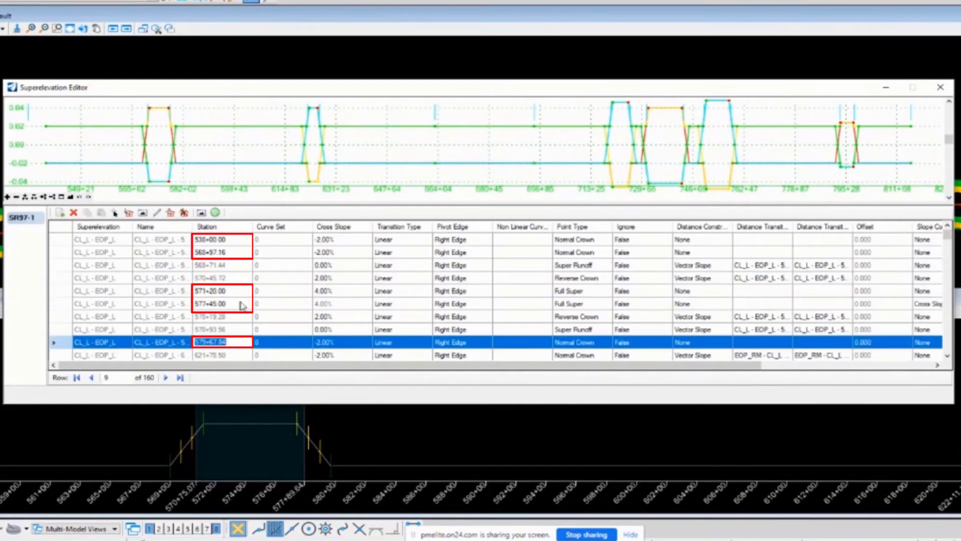
click(337, 291)
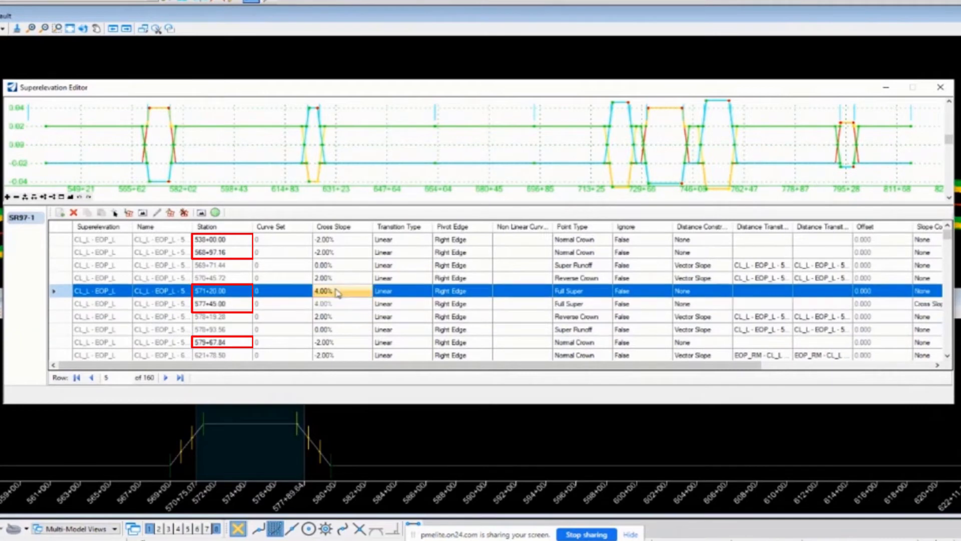
click(324, 290)
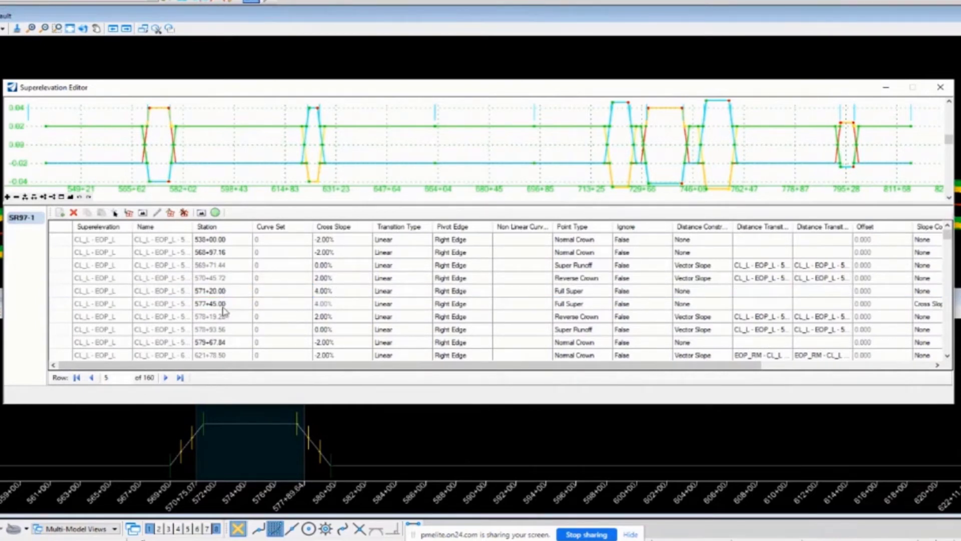
click(210, 303)
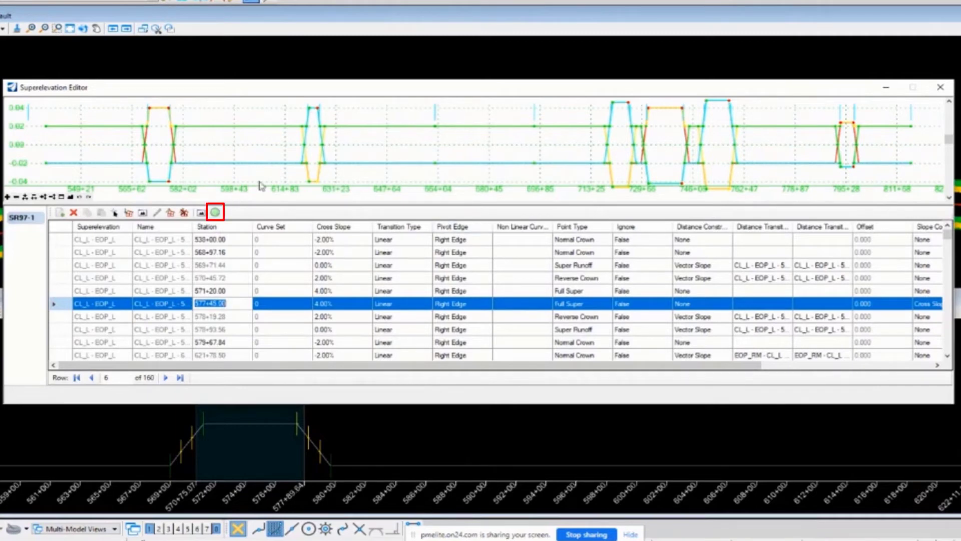
click(214, 212)
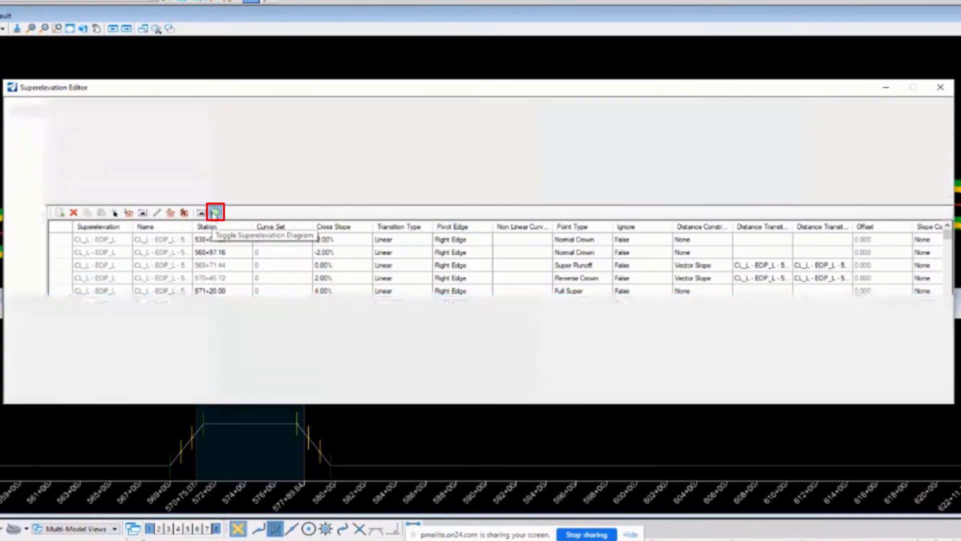
click(215, 103)
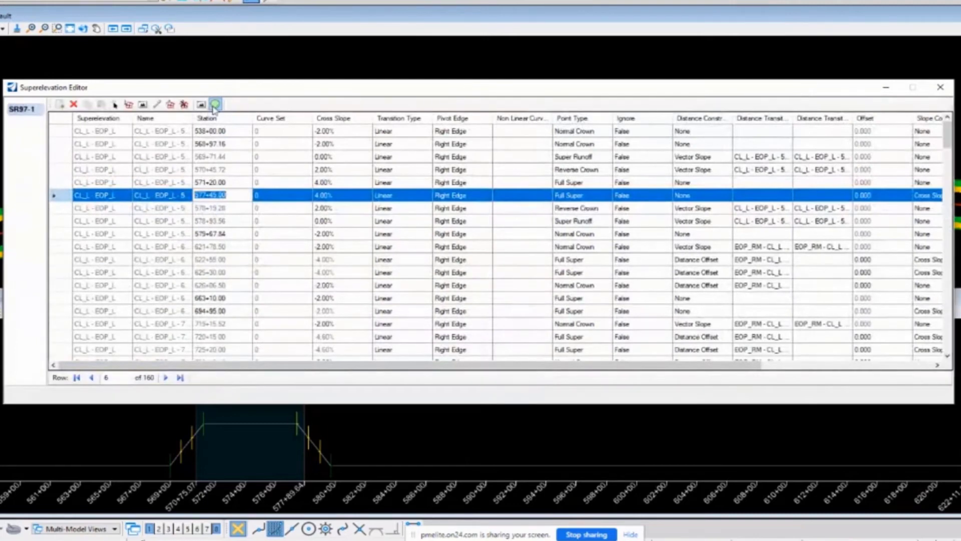
mouse_move(214, 103)
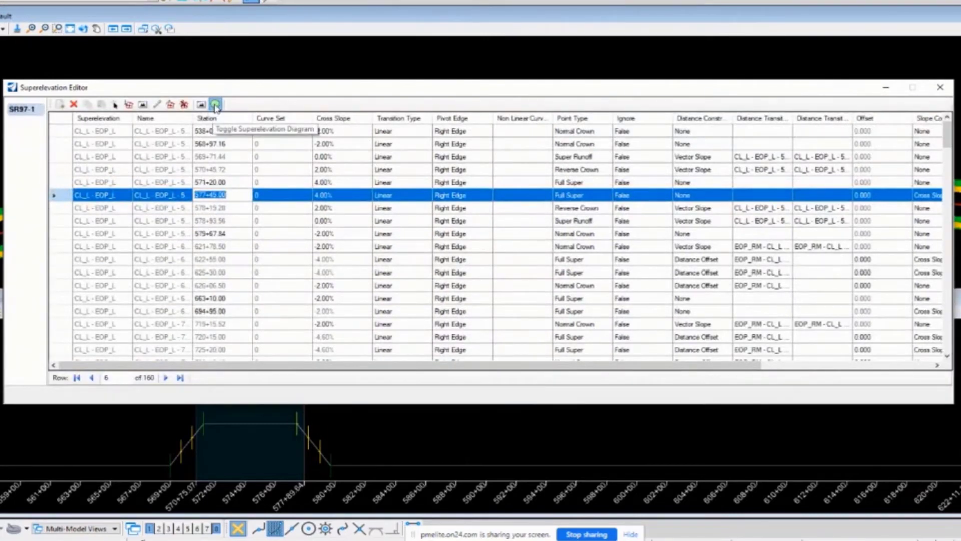
click(215, 104)
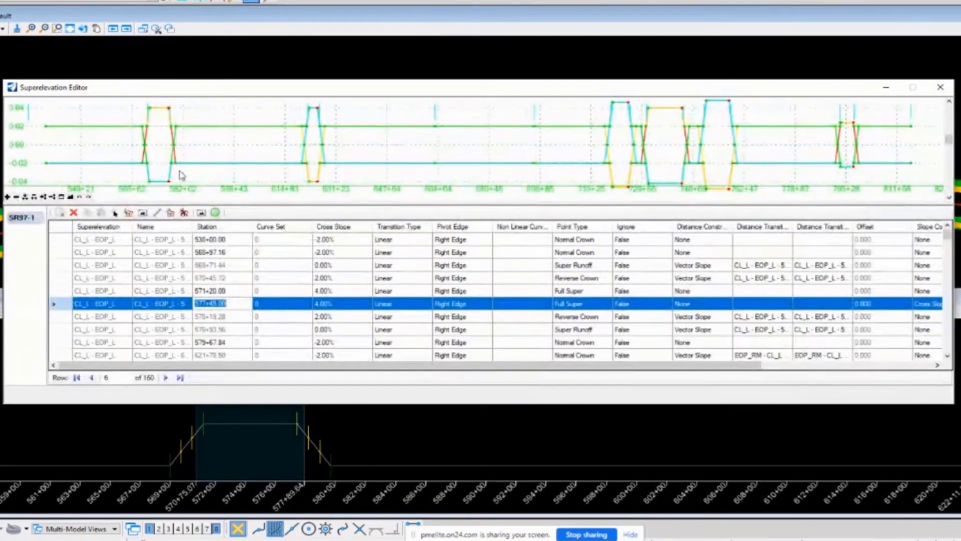
mouse_move(60, 212)
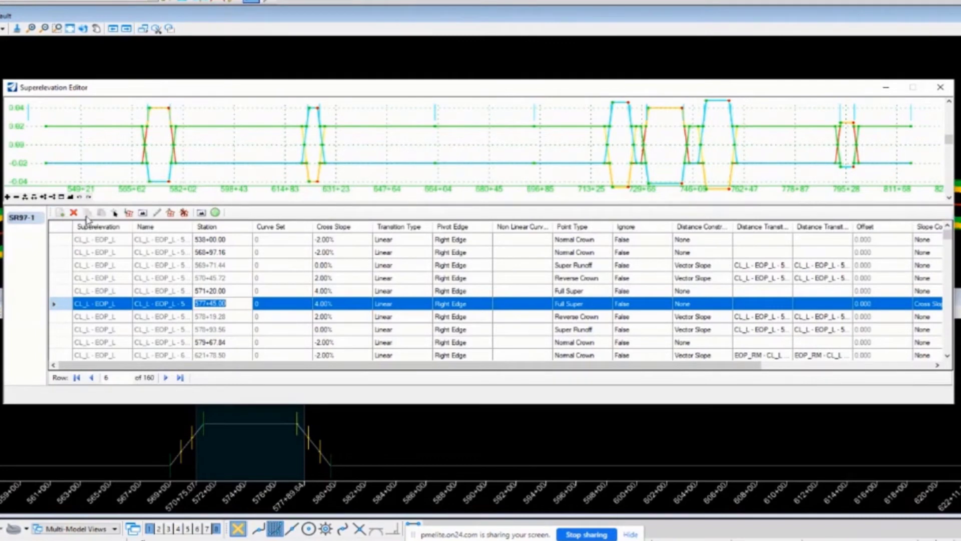
mouse_move(129, 212)
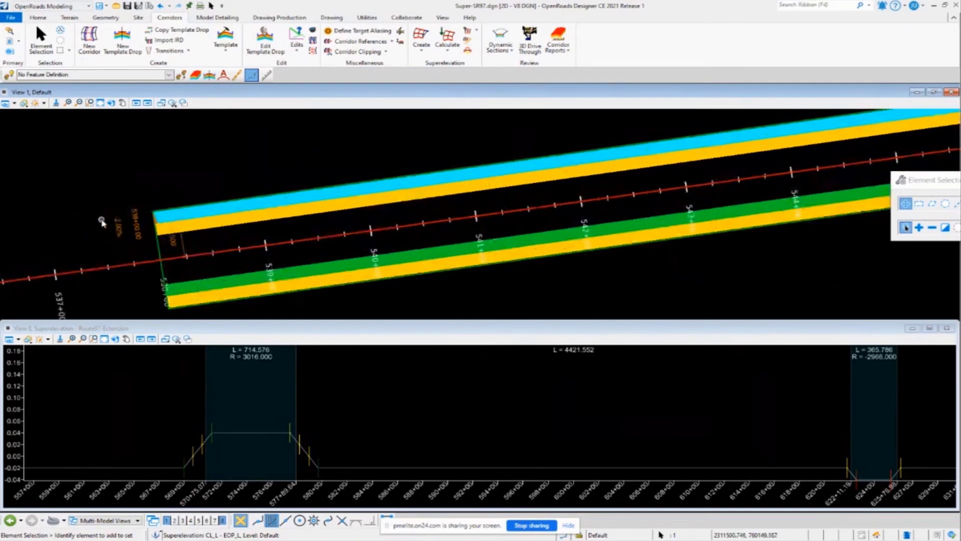
Step: Set the upper lane's start cross slope at 538+00 to 1 and verify it on the lane
click(181, 220)
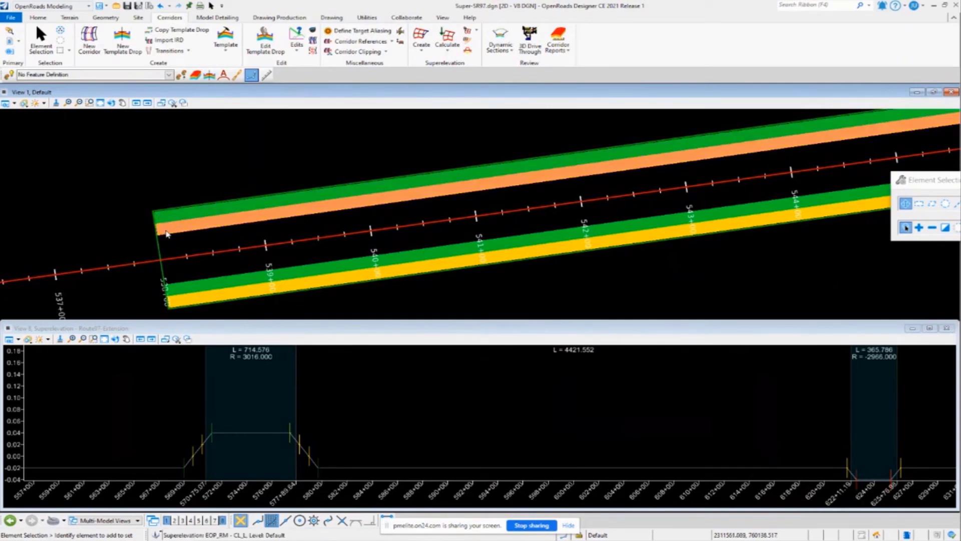
click(170, 222)
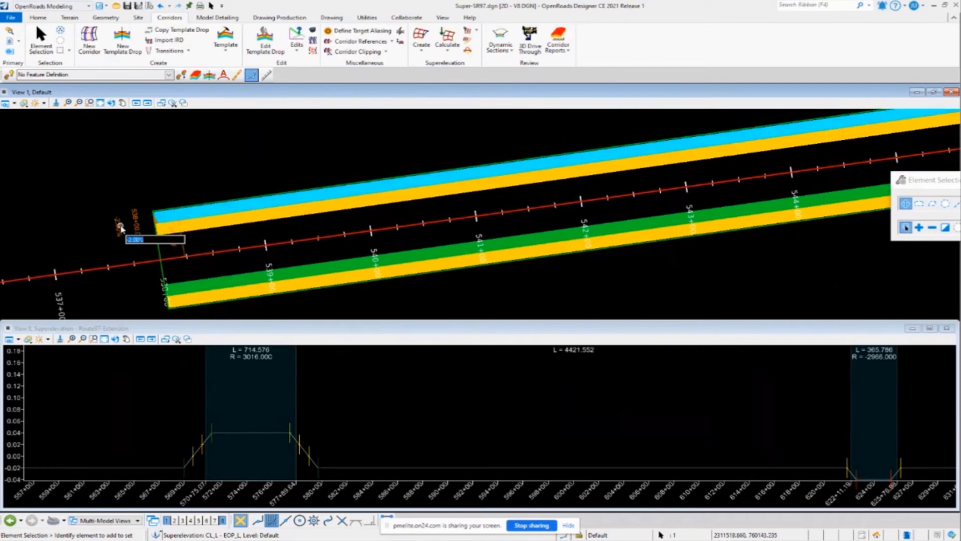
text(1)
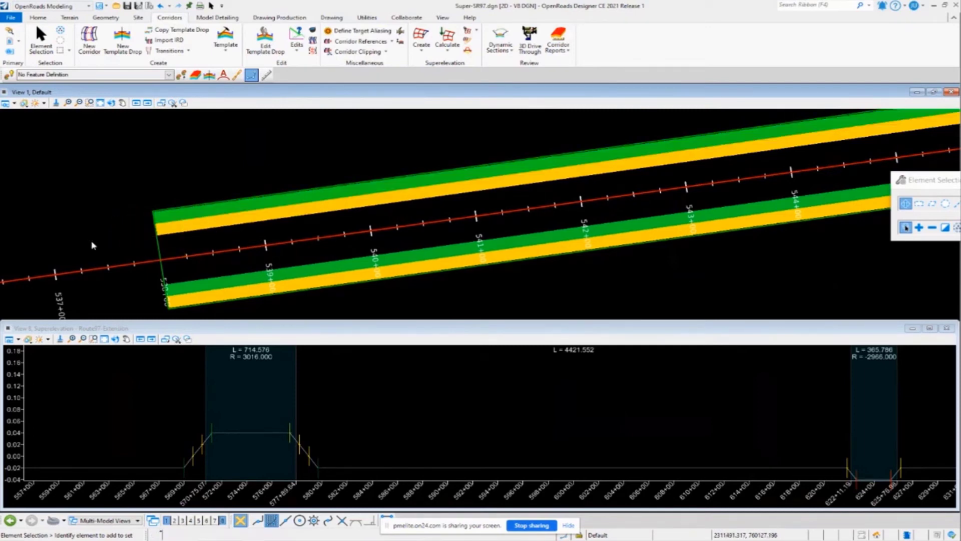
click(116, 246)
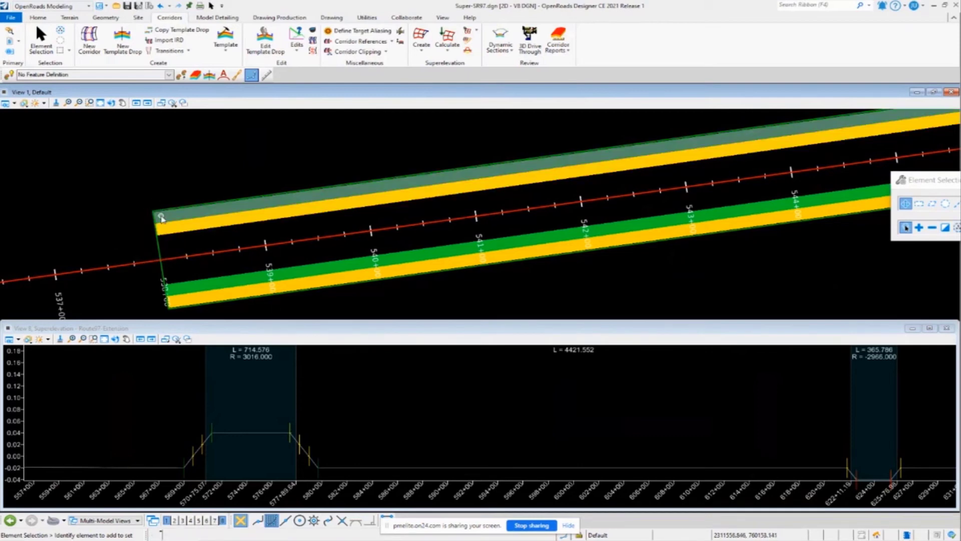
click(189, 230)
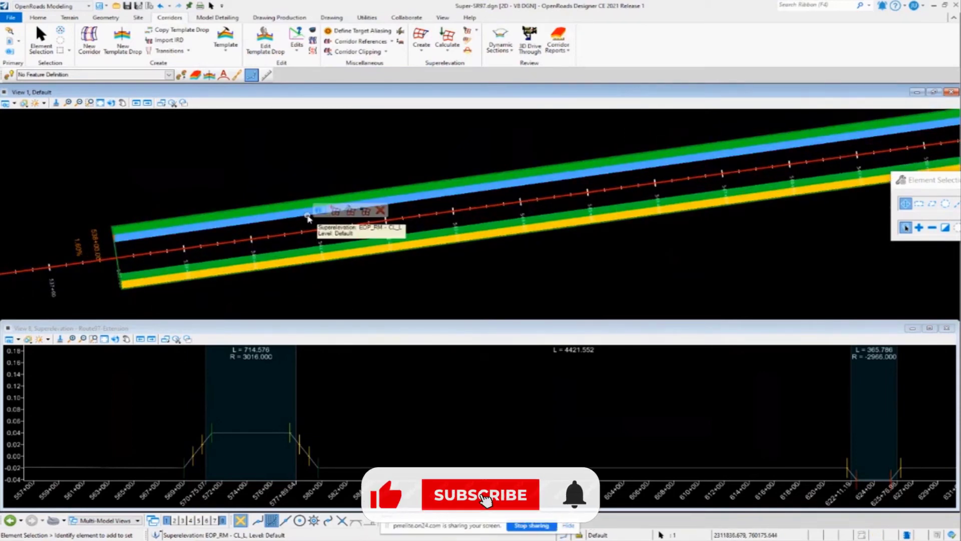
Step: Start Insert Station Cross Slope and pick the upper superelevation lane to edit
click(479, 495)
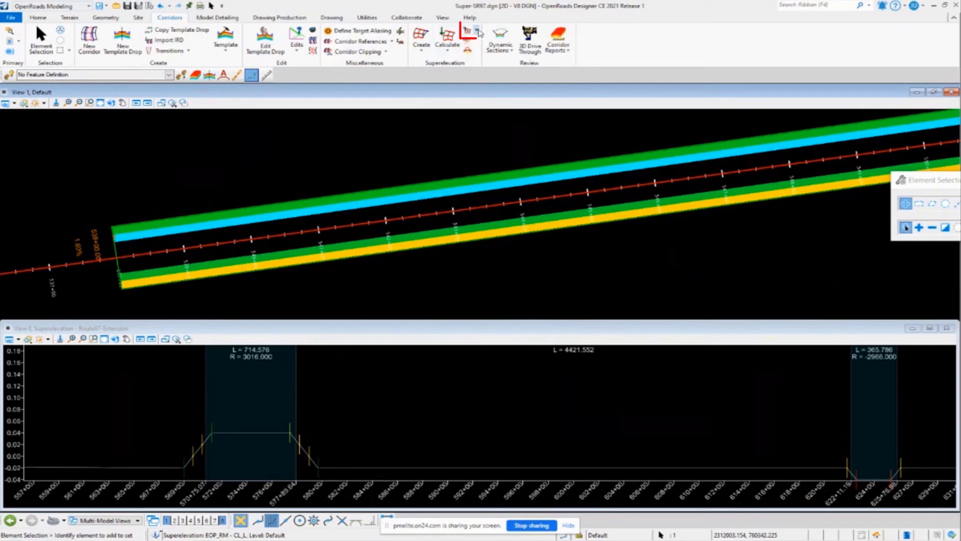
click(478, 31)
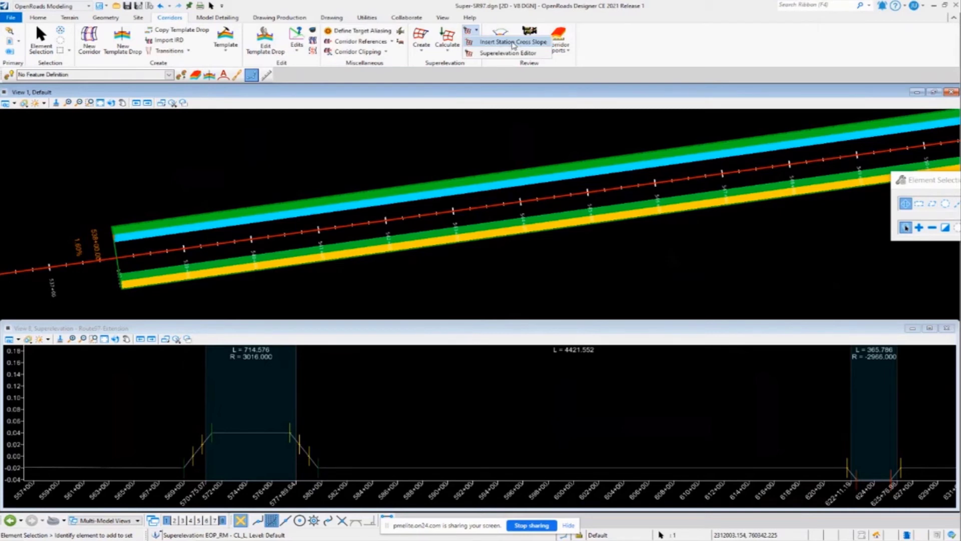
click(513, 42)
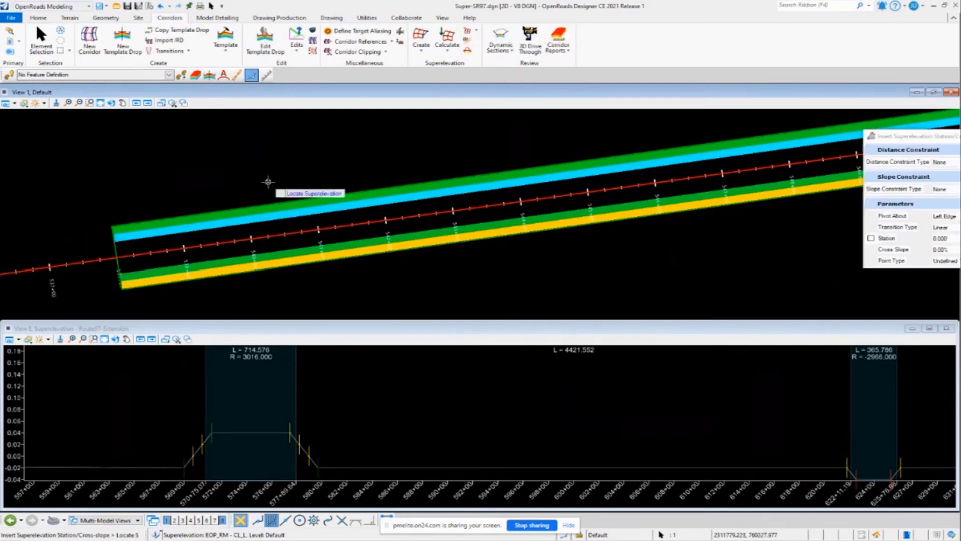
mouse_move(219, 213)
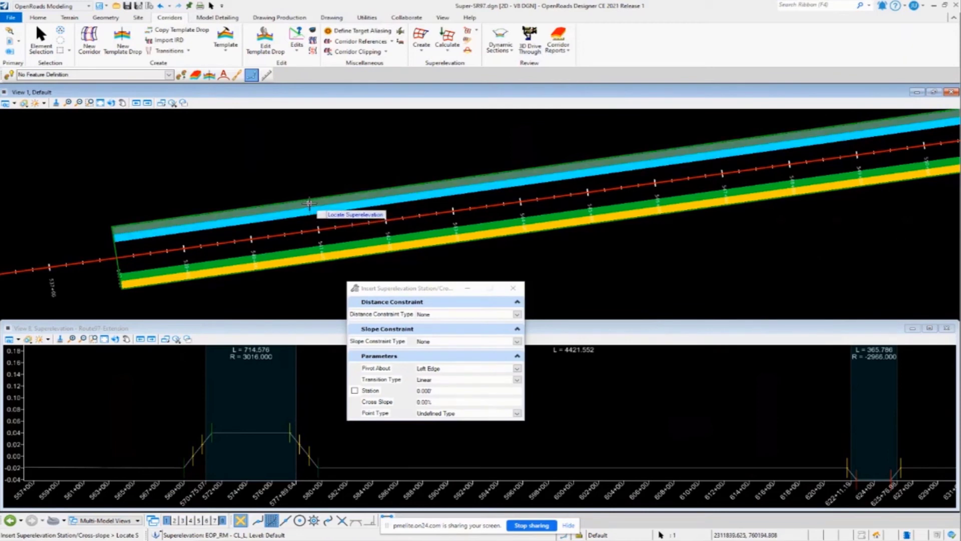
click(310, 203)
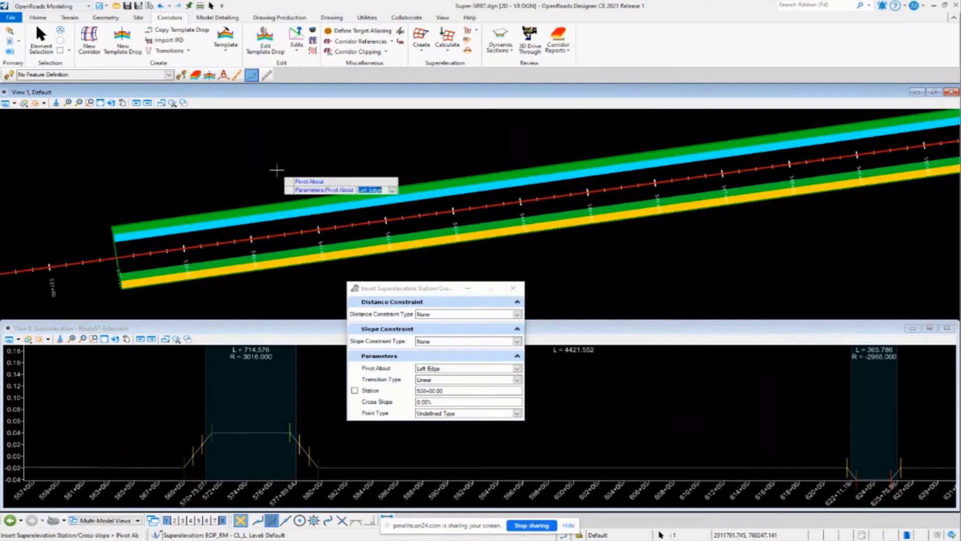
Step: Insert station 540+00 with -2.00% cross slope pivoting about the right edge
click(466, 368)
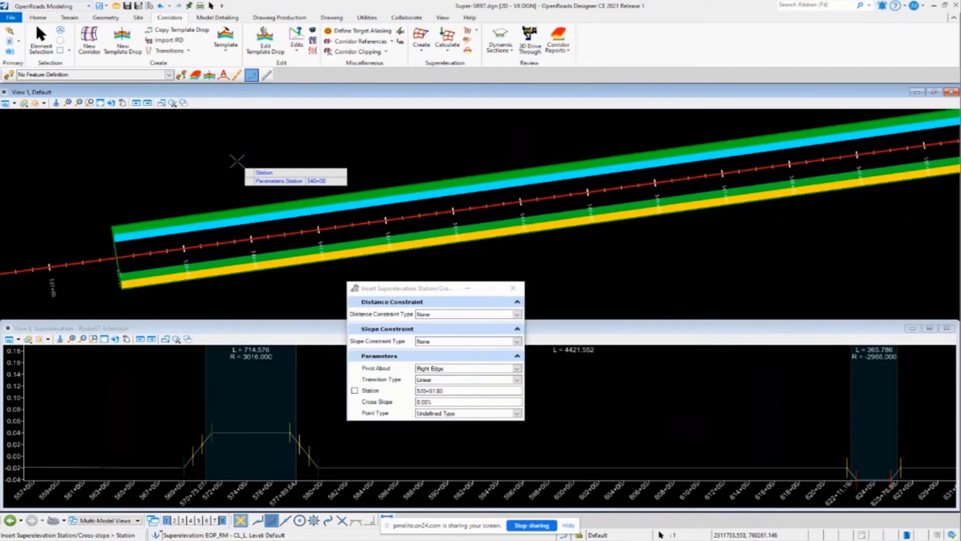
click(354, 391)
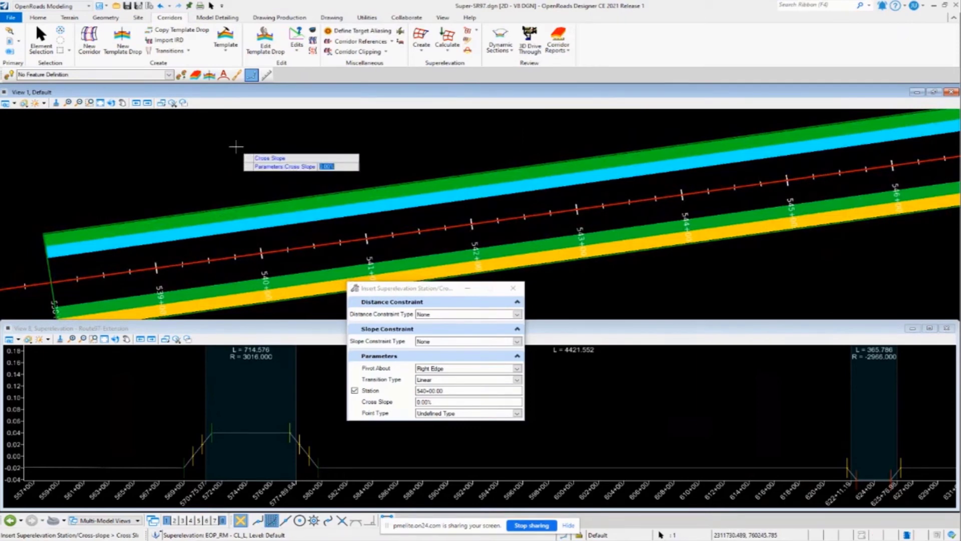
text(-2)
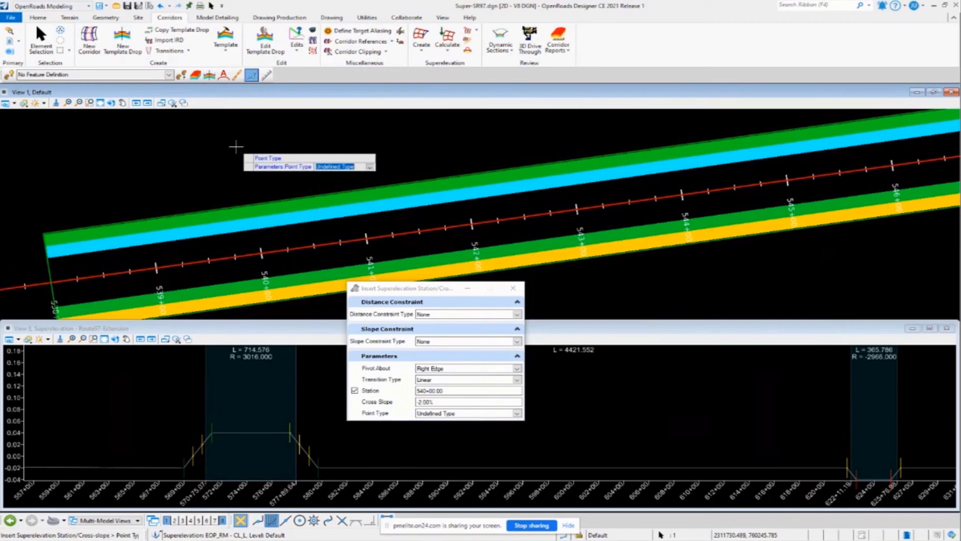
click(468, 412)
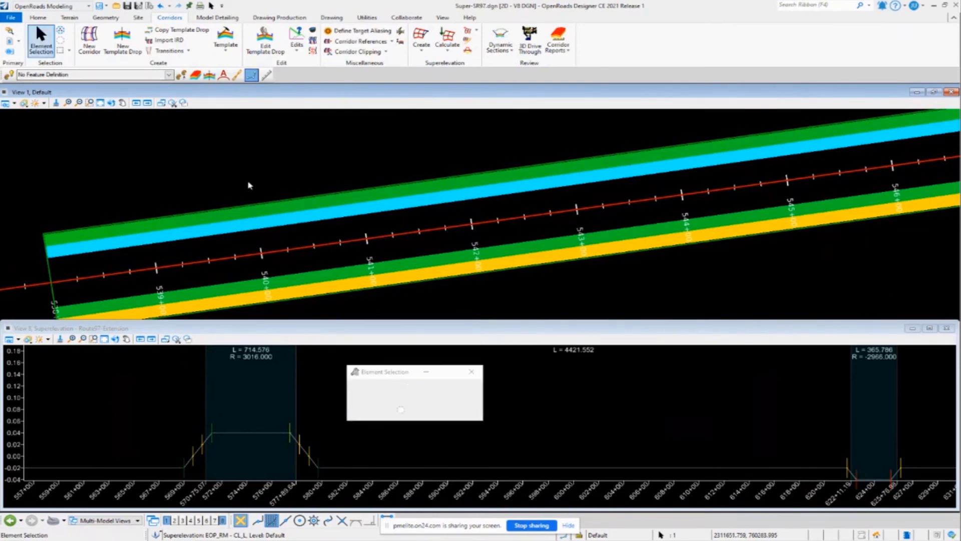
Step: View the lower lanes near 539+00 to 544+00 and list the superelevation editing tools
click(231, 219)
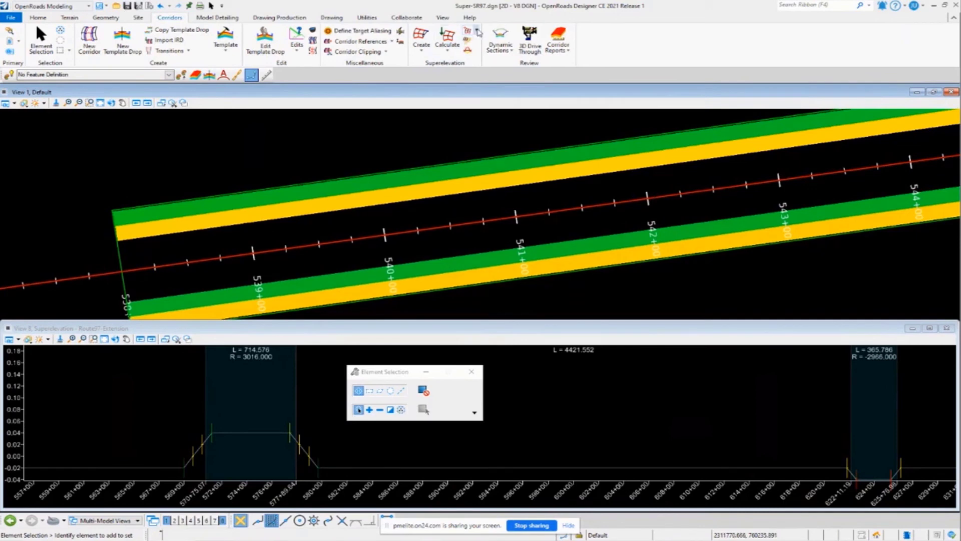
click(472, 31)
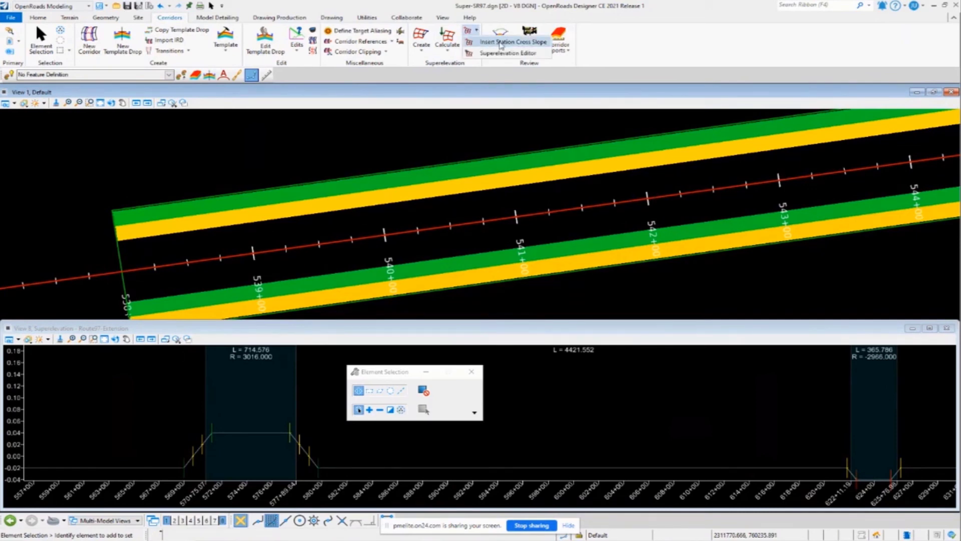
Step: Insert a station cross slope on the lower lane at 540+00, 2.00%, right-edge pivot, Normal Crown
click(500, 42)
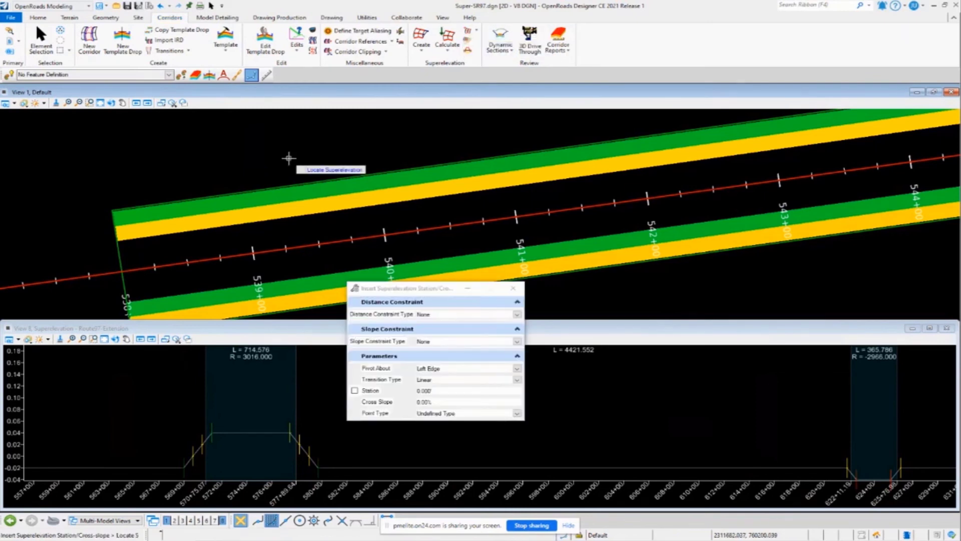
mouse_move(306, 197)
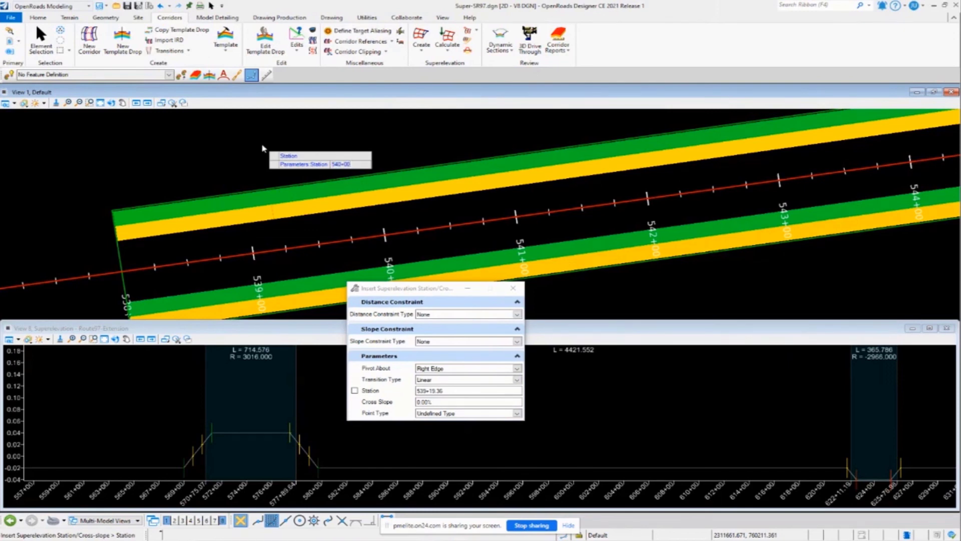
click(355, 391)
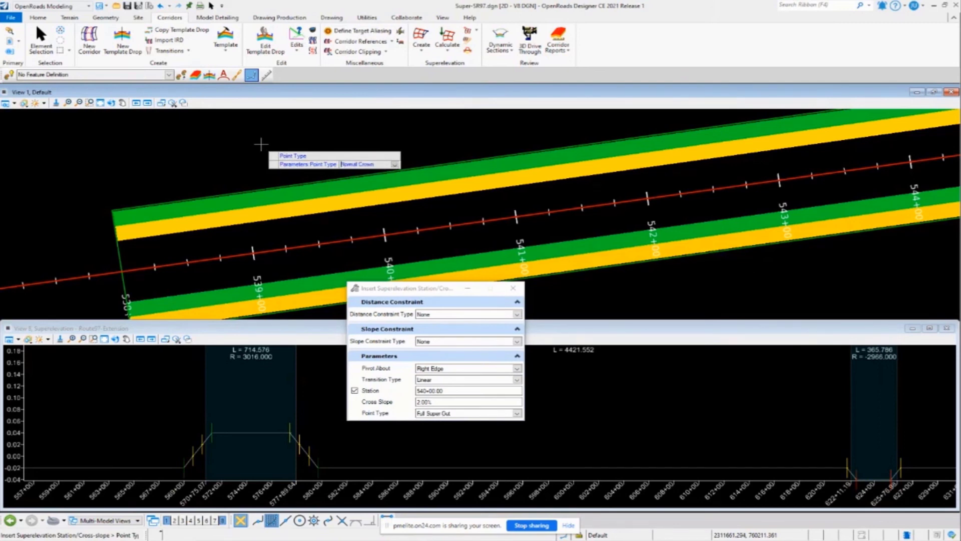
click(468, 412)
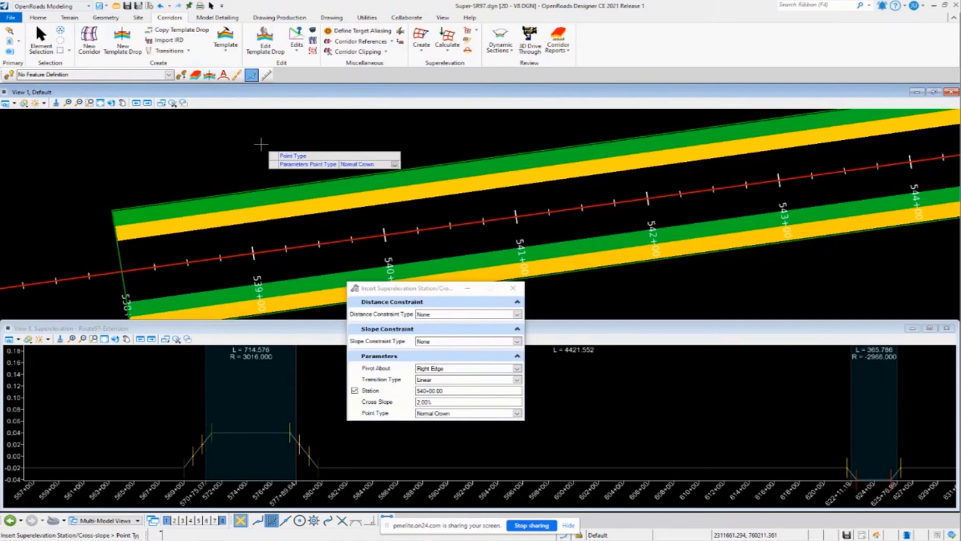